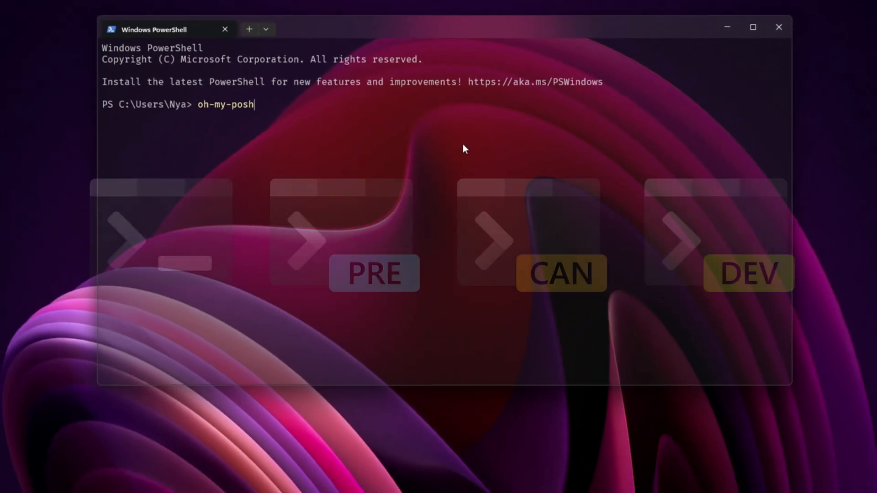
Step: Run oh-my-posh init pwsh with the paradox theme, view the prompt, then close Terminal
type(" init pwsh --config \"$env:POSH_THEMES_PATH\\paradox.omp.json\" | Invoke-Expression")
key("Return")
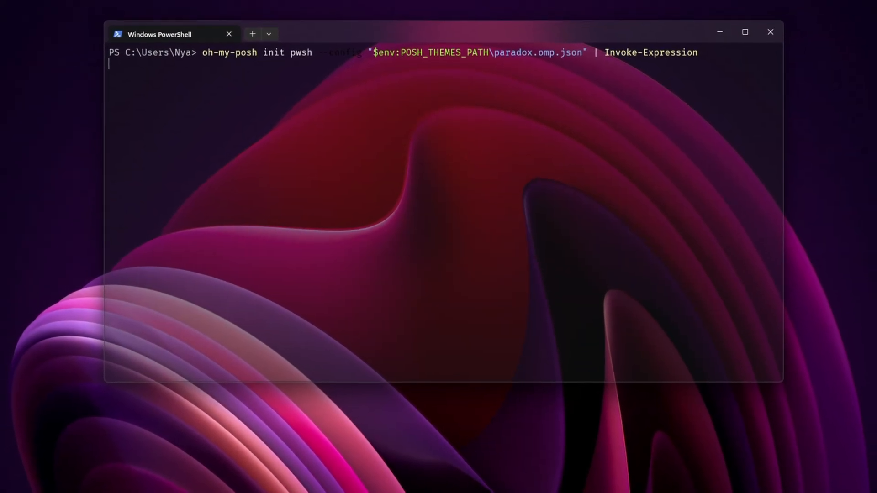
key("Return")
type("pyt")
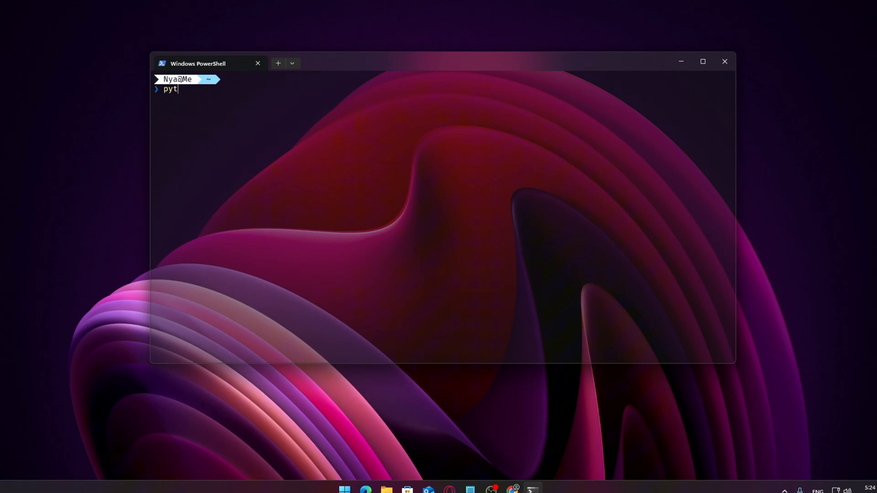
left_click(725, 61)
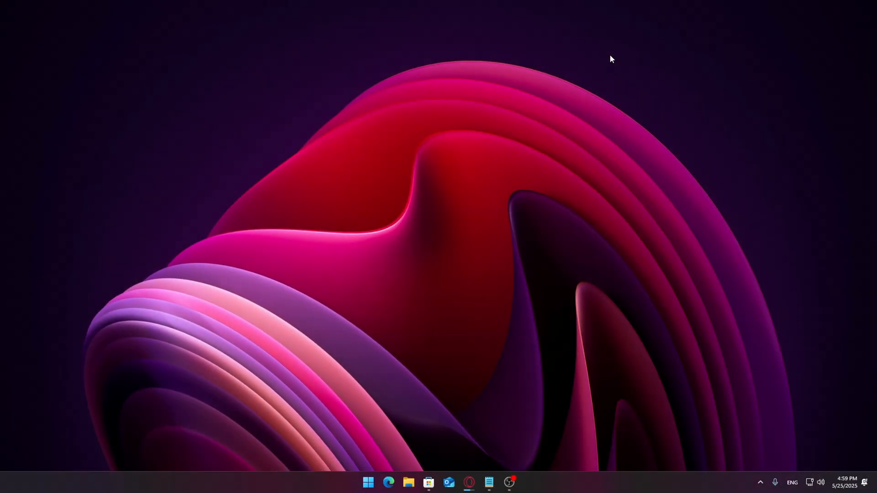
Step: Launch Microsoft Store and confirm Windows Terminal shows as Installed in the search results
left_click(429, 483)
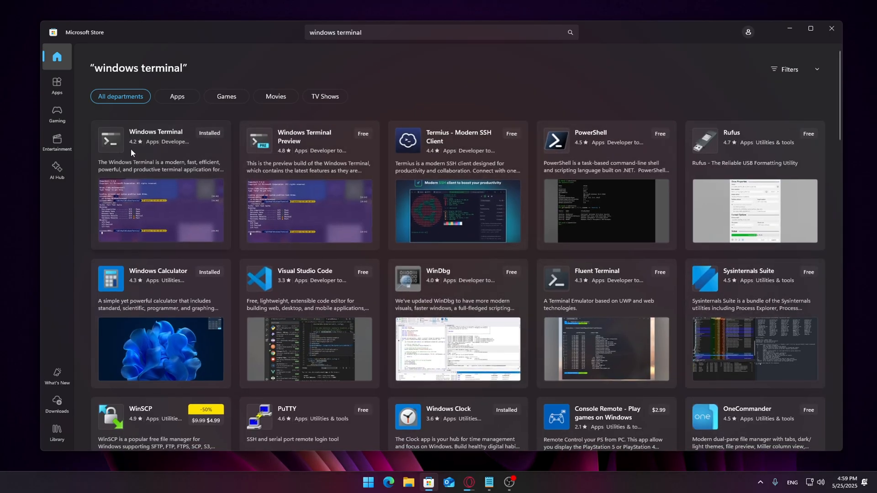
mouse_move(335, 171)
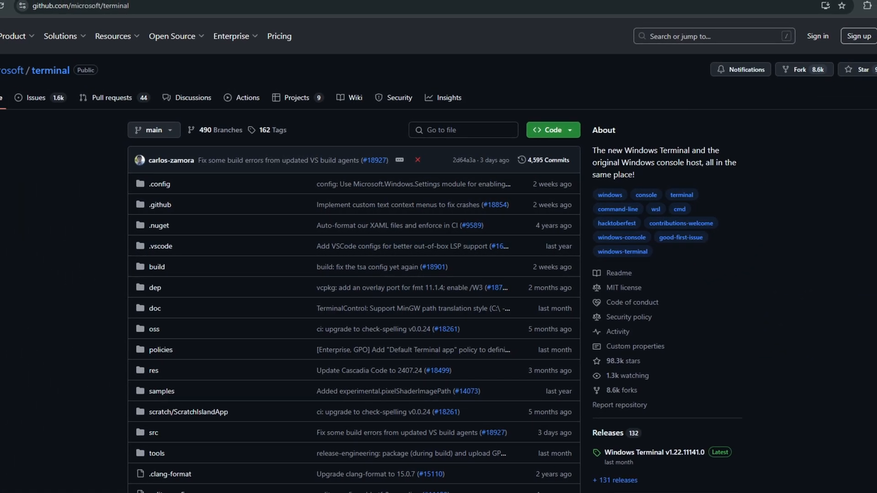
Step: Scroll through the microsoft/terminal GitHub repository page
scroll("down", 3)
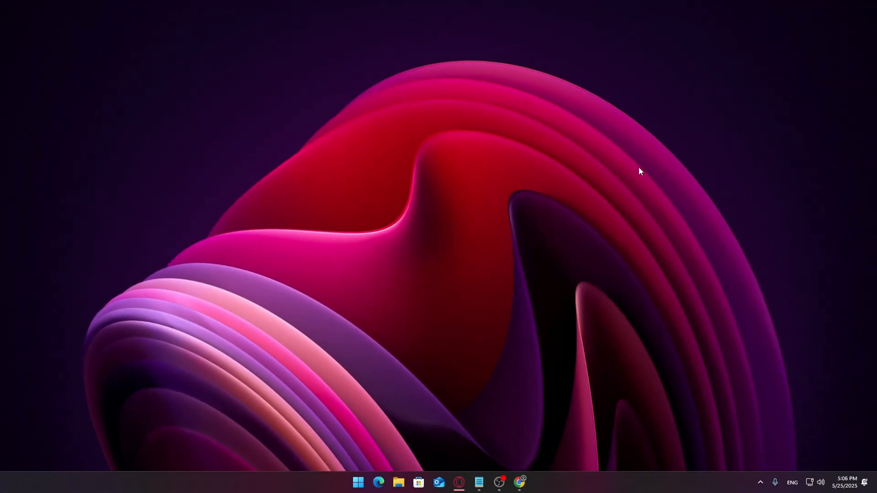
Step: Launch Windows Terminal, go to Appearance settings and toggle tab-row acrylic material off and back on
left_click(358, 482)
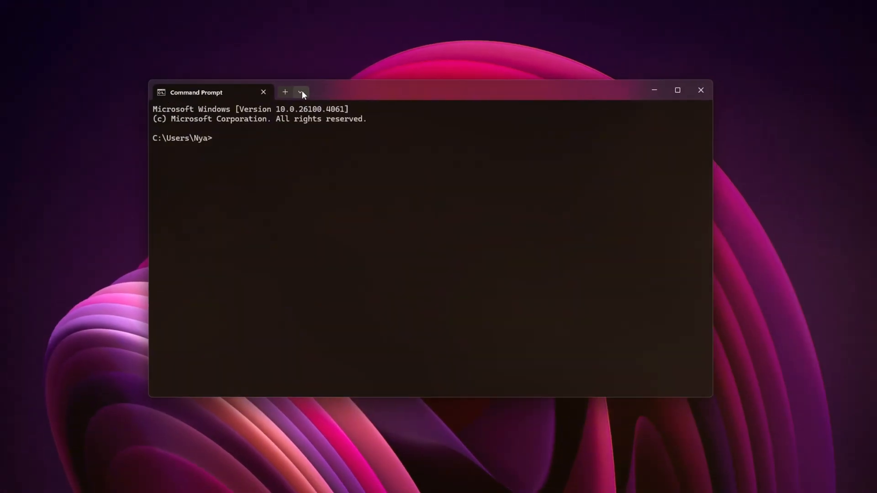
left_click(300, 92)
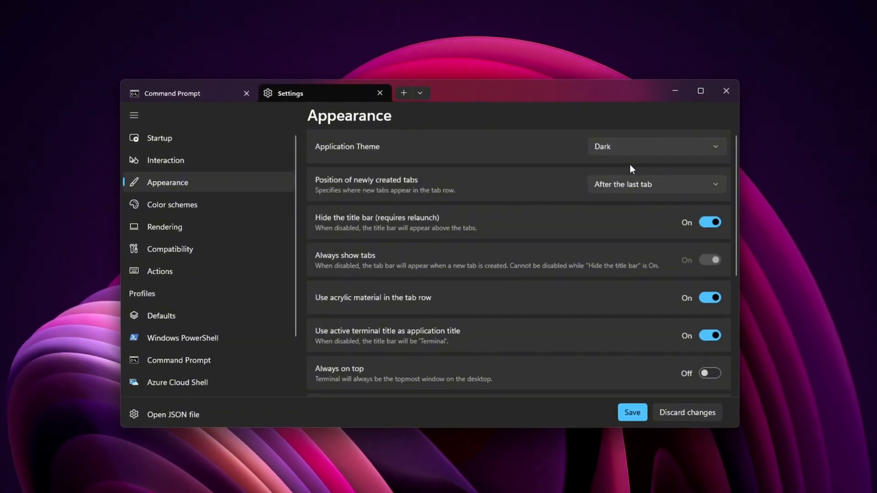
scroll("down", 3)
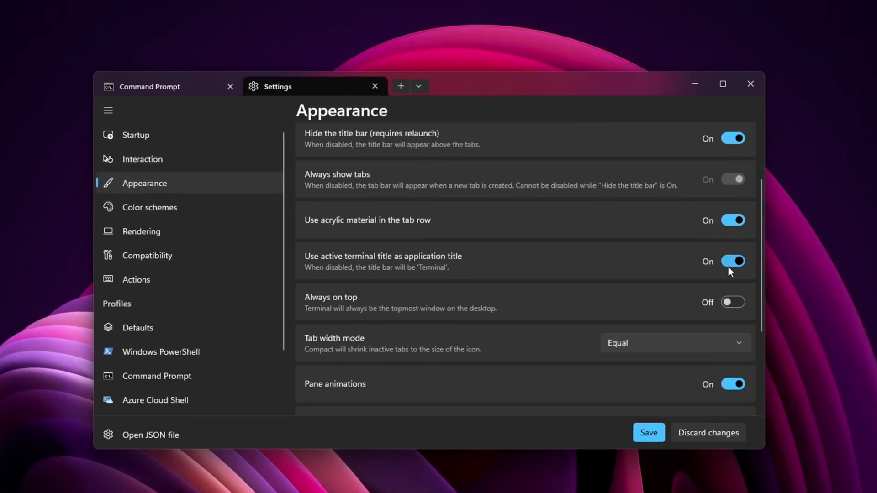
mouse_move(737, 220)
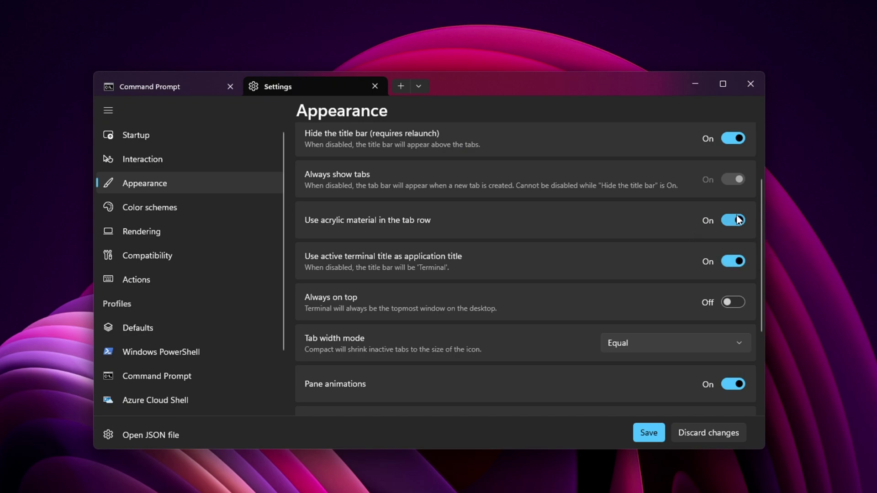
left_click(732, 221)
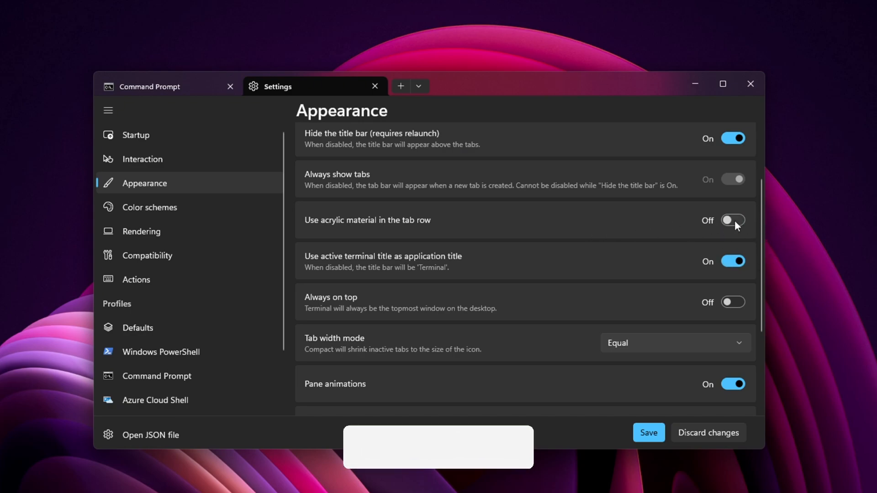
left_click(734, 221)
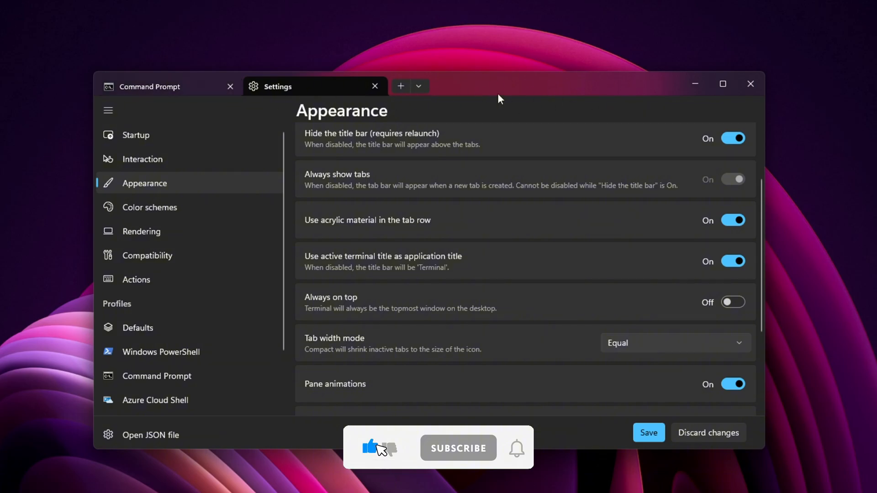
left_click(458, 448)
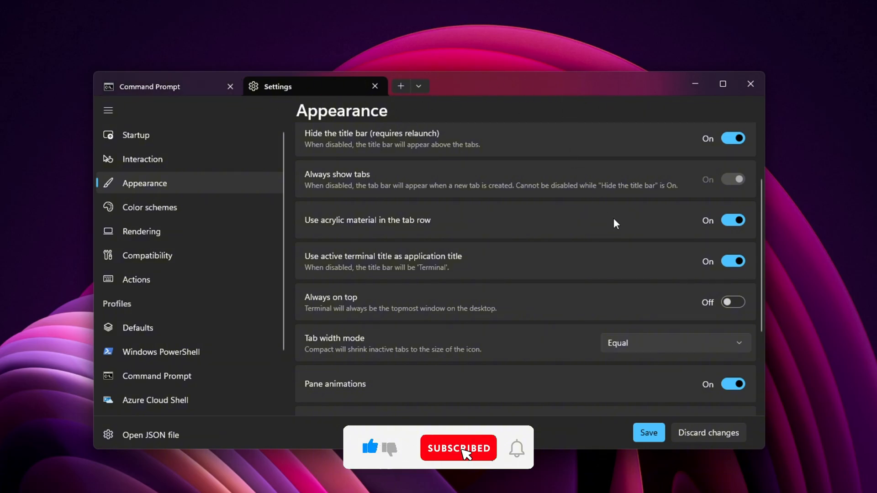
Step: Try the Light (Legacy) application theme, revert to Dark, then show the Color schemes list
scroll("up", 3)
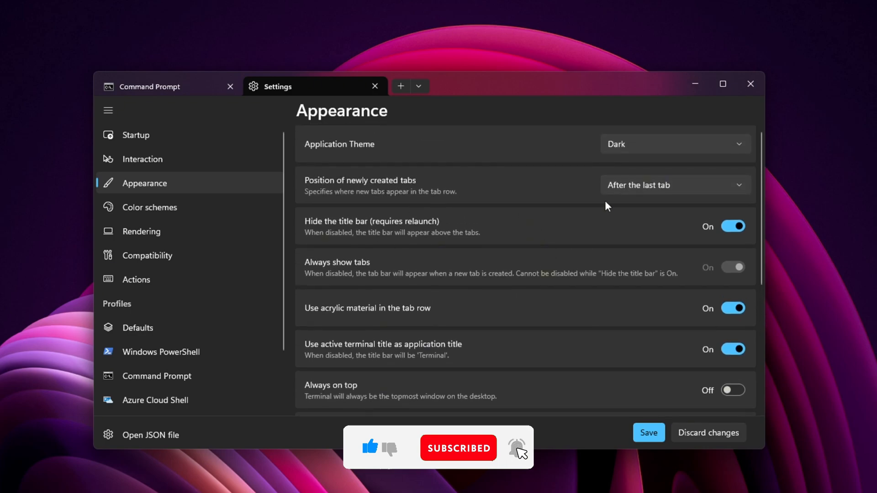
left_click(674, 144)
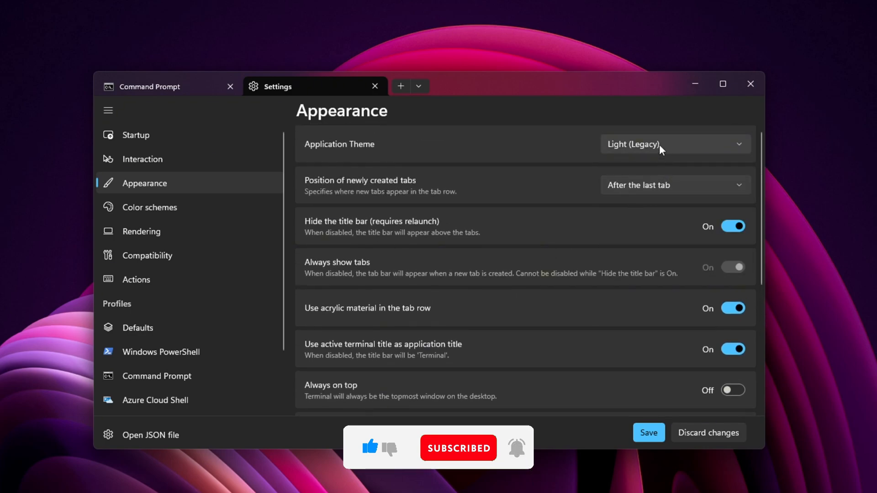
left_click(676, 143)
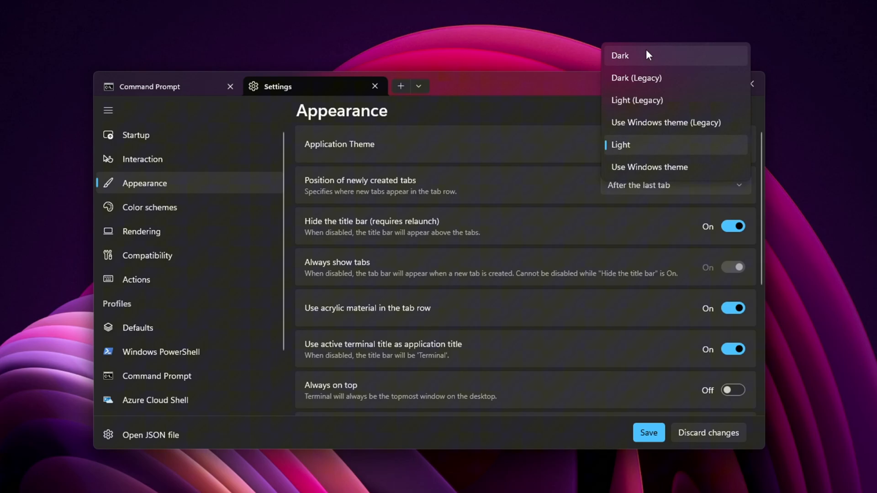
left_click(619, 55)
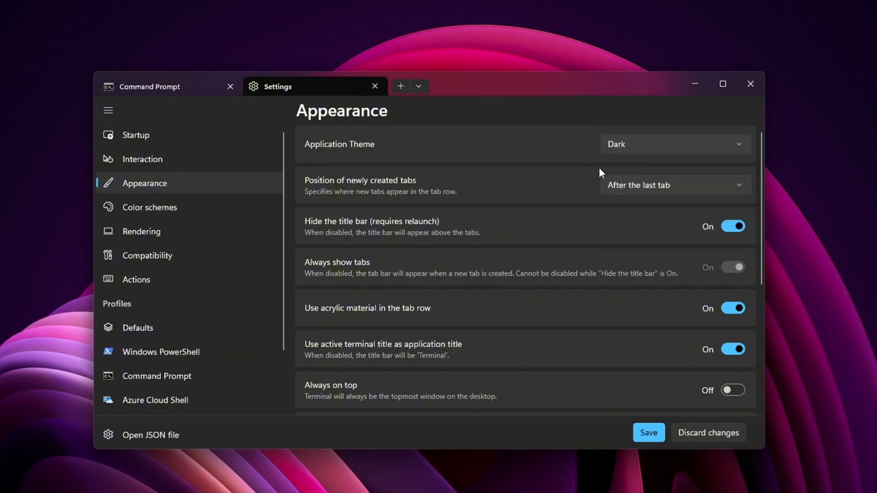
left_click(149, 207)
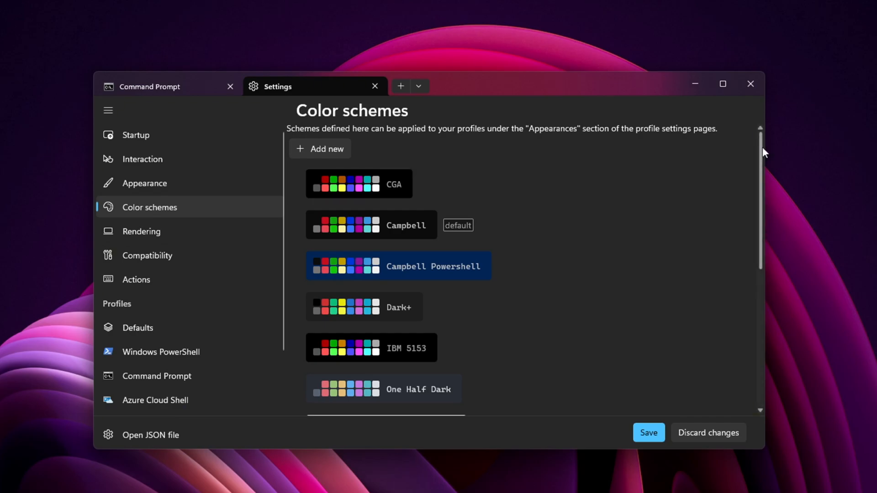
scroll("down", 3)
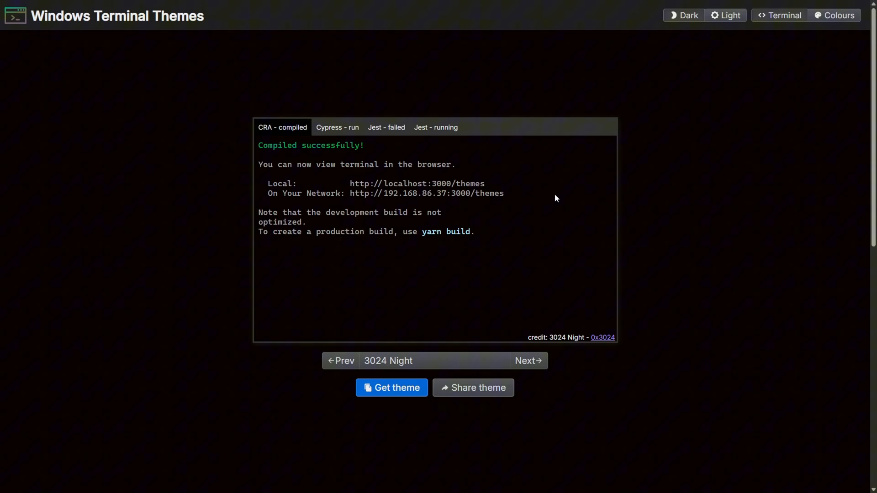
Step: Step through themes Abernathy, AdventureTime, AlienBlood, Andromeda, Argonaut and Atom, then return to Terminal
left_click(527, 361)
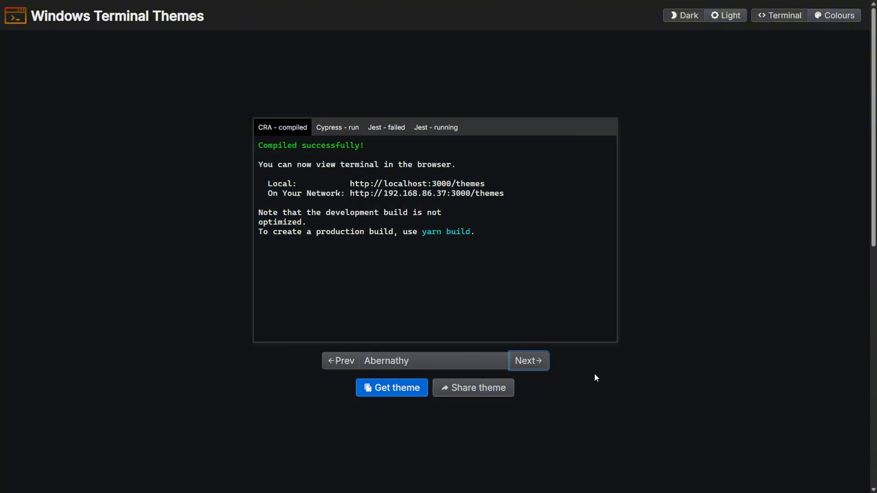
left_click(527, 360)
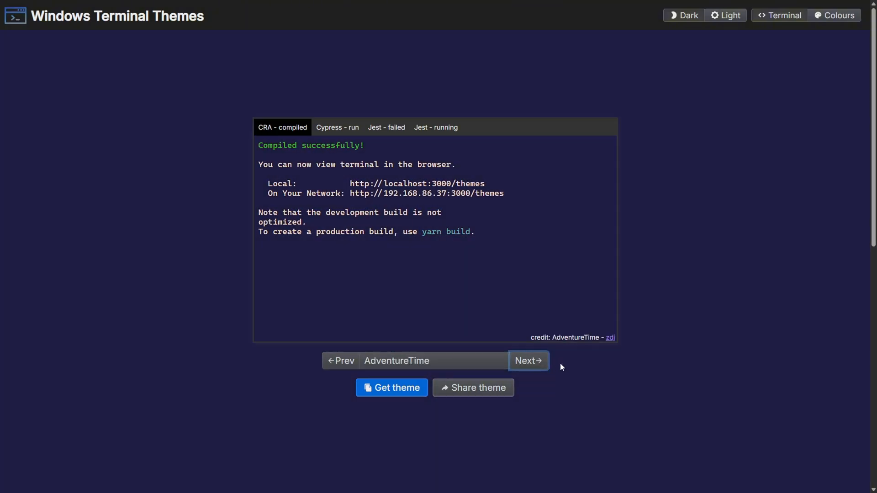
left_click(527, 361)
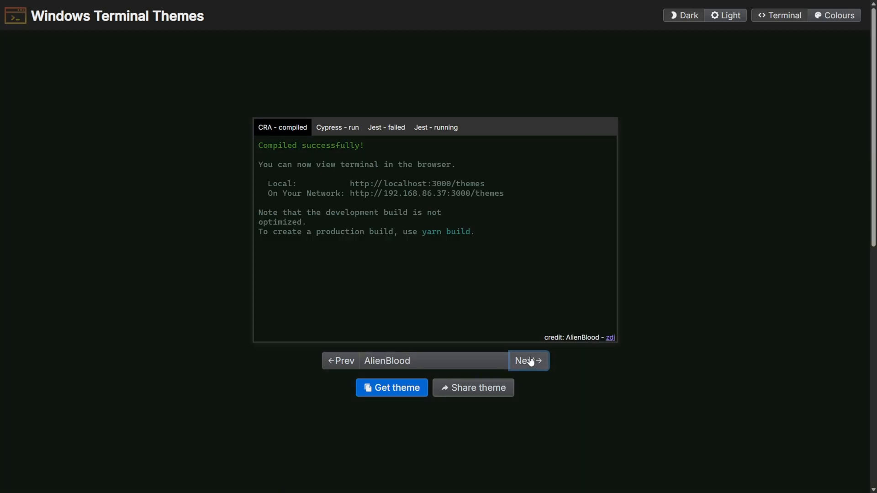
left_click(527, 361)
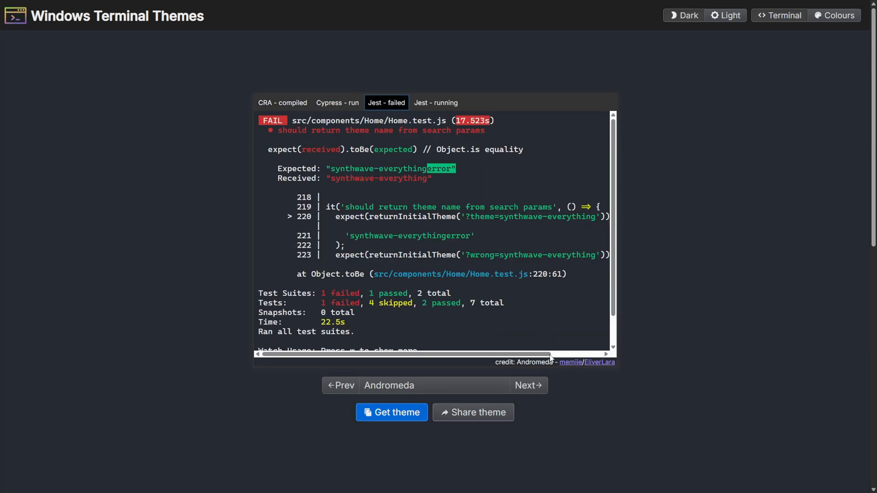
left_click(527, 386)
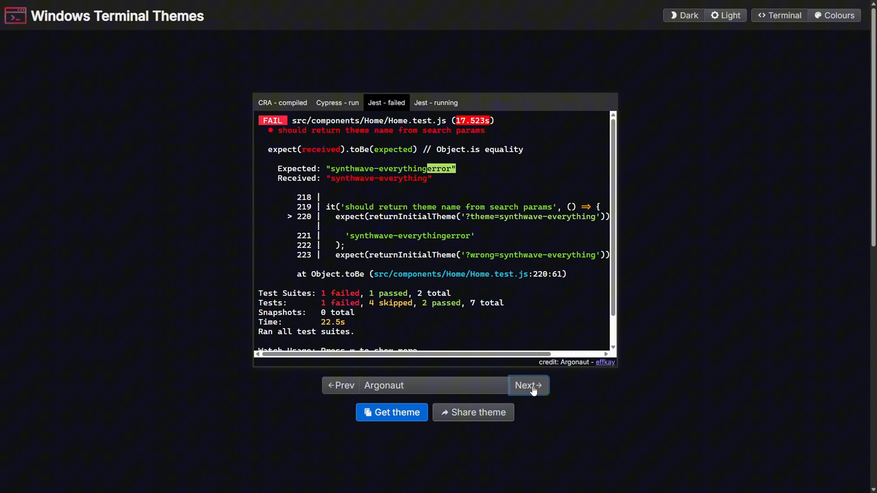
left_click(527, 386)
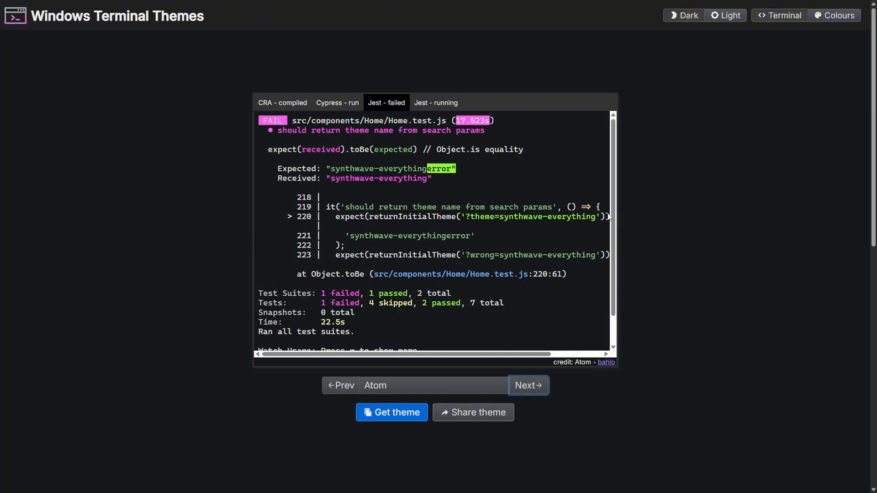
mouse_move(571, 217)
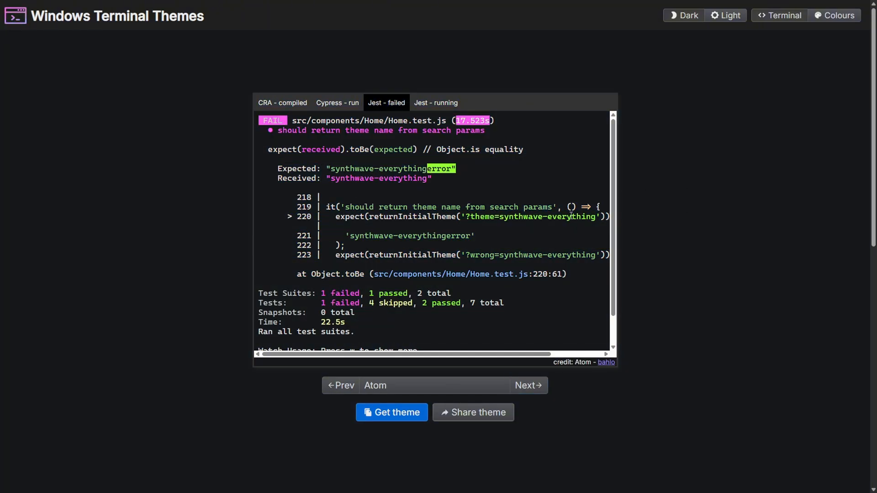
left_click(392, 412)
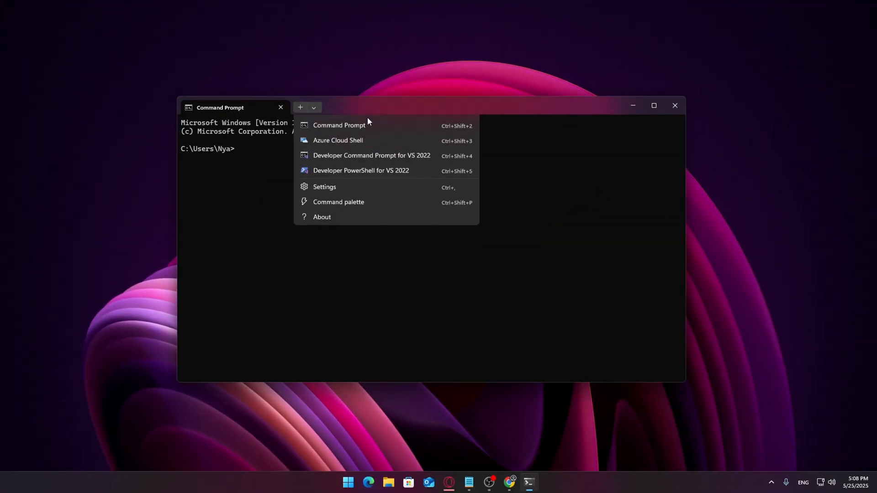
Step: Go to Terminal Settings and open the settings.json file in an editor
left_click(324, 186)
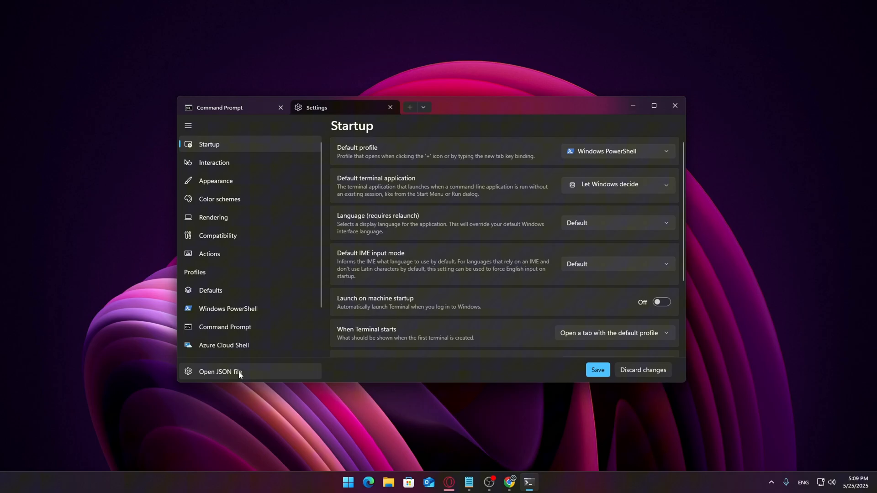
mouse_move(350, 229)
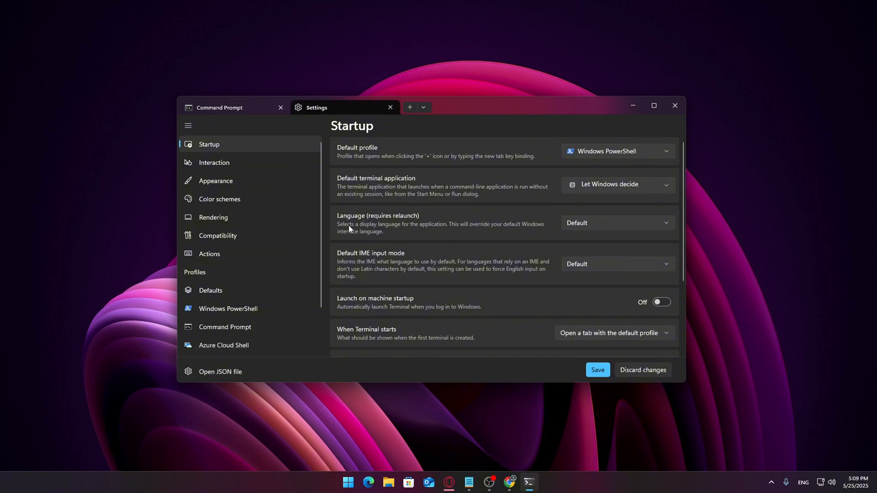
left_click(220, 372)
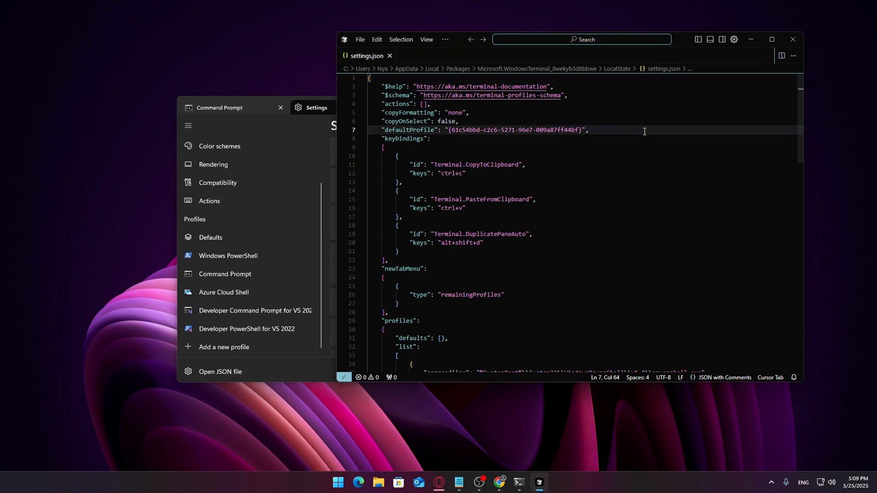
Step: Search settings.json for "schemes" and place the cursor inside its empty brackets
key("Ctrl+f")
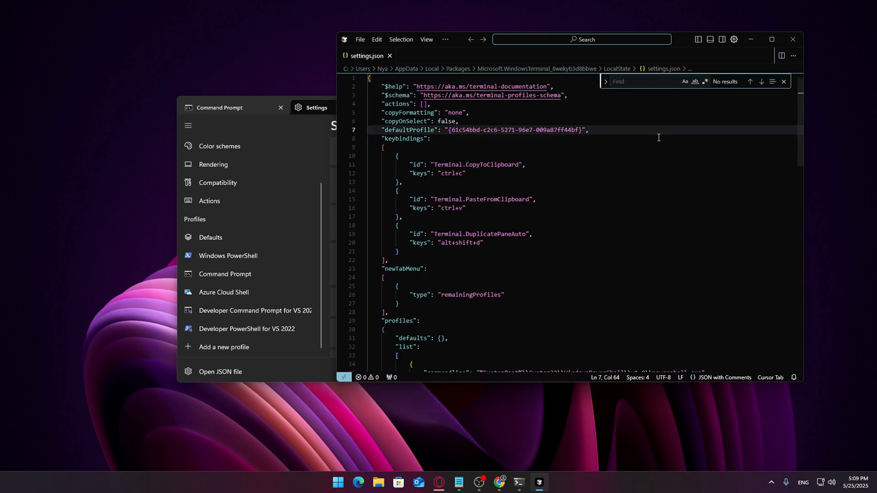
type("sc")
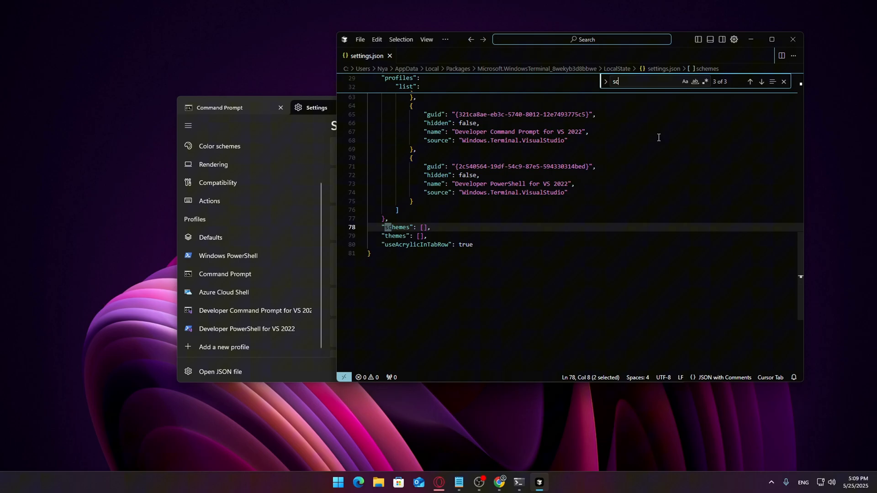
type("schemes")
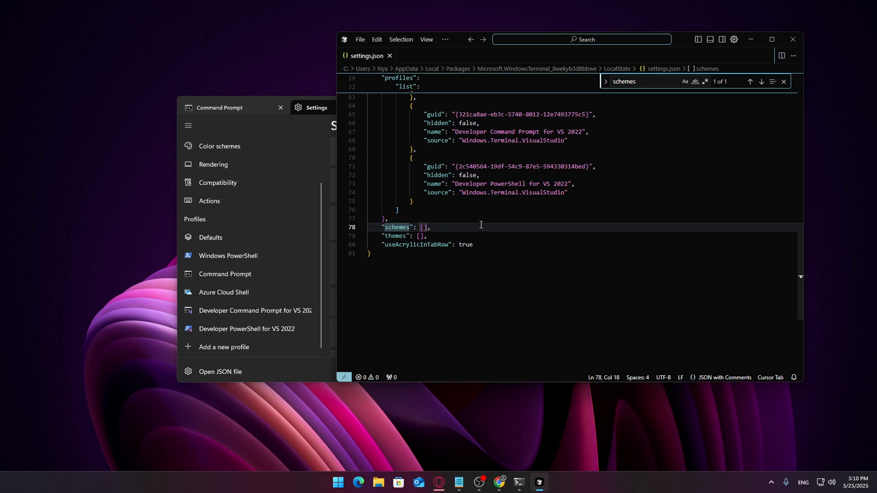
left_click(461, 233)
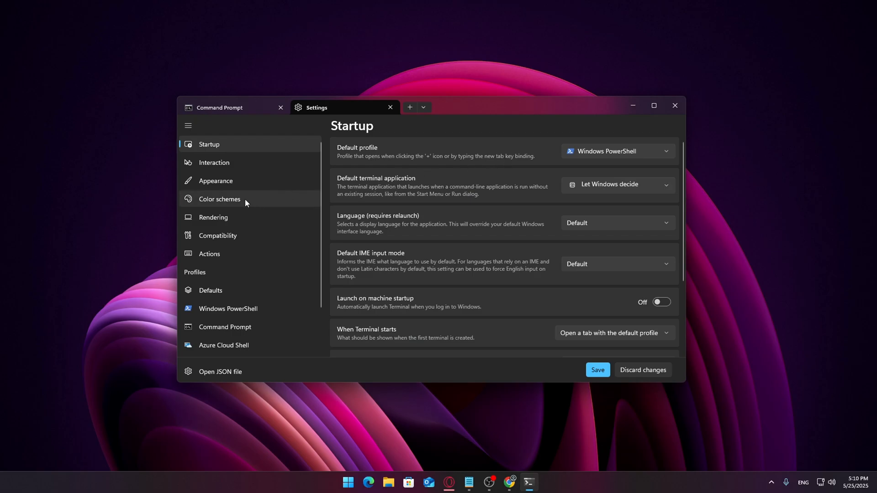
Step: View the Atom colour scheme in Terminal settings, then switch to the browser
left_click(219, 199)
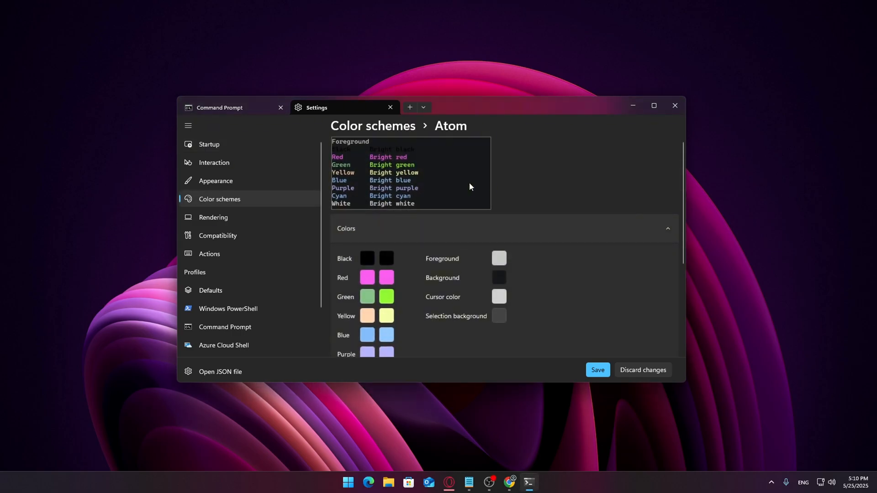
mouse_move(532, 430)
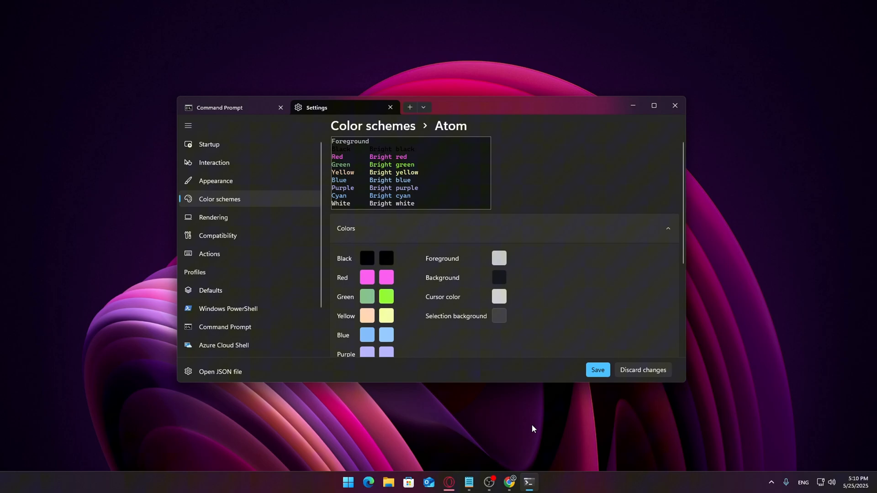
left_click(508, 485)
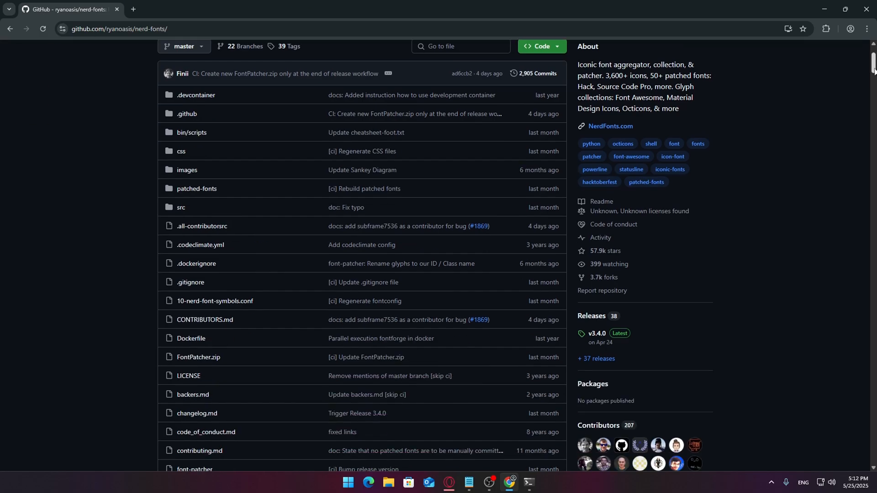
Step: Scroll through the nerd-fonts README and its patched fonts table
scroll("down", 3)
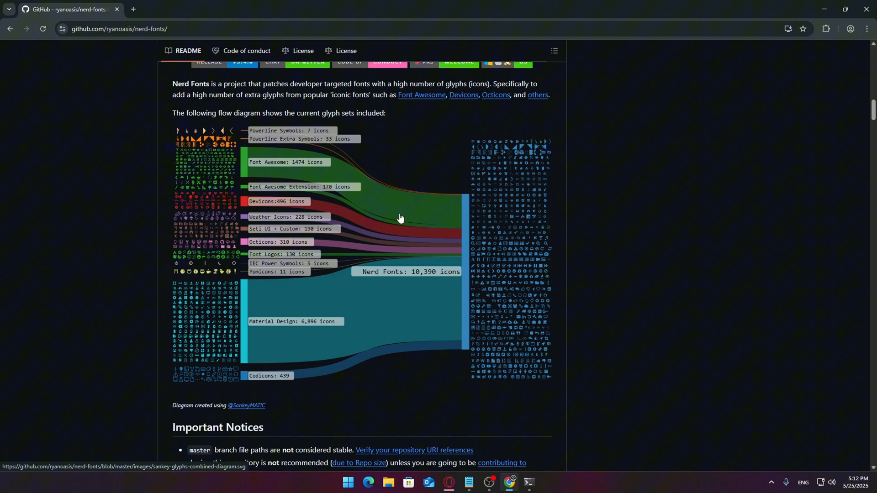
mouse_move(299, 129)
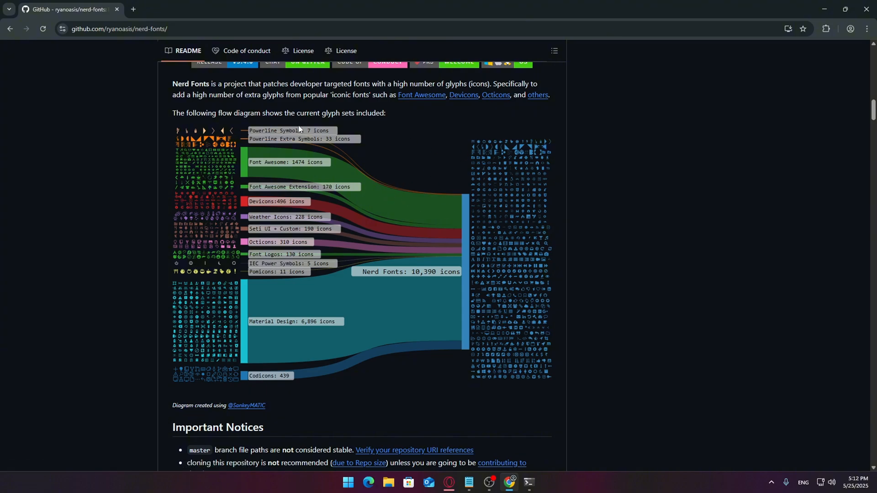
mouse_move(426, 165)
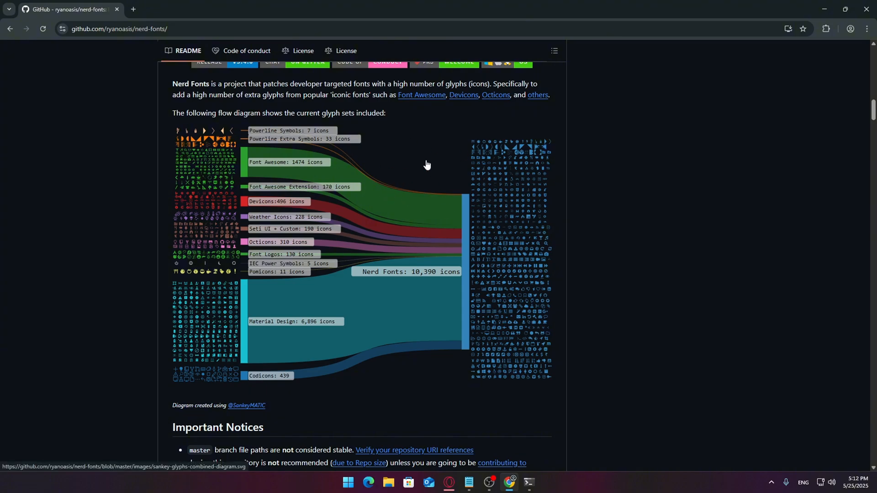
mouse_move(326, 196)
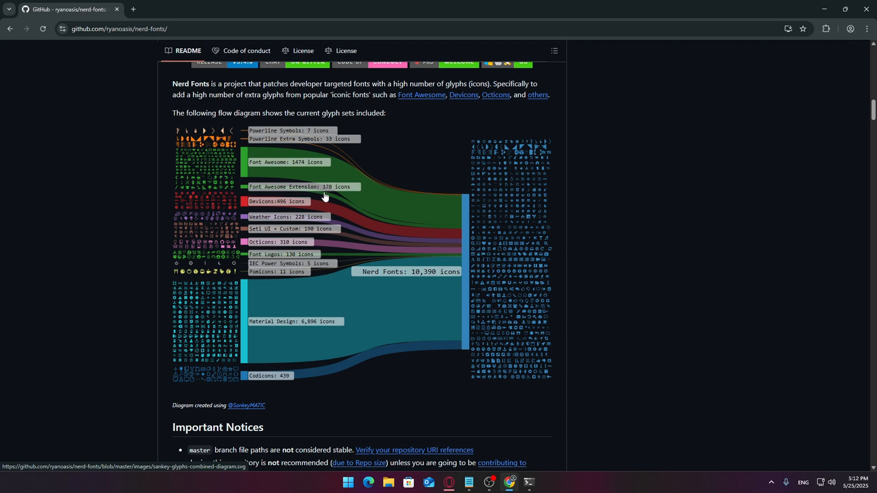
mouse_move(332, 271)
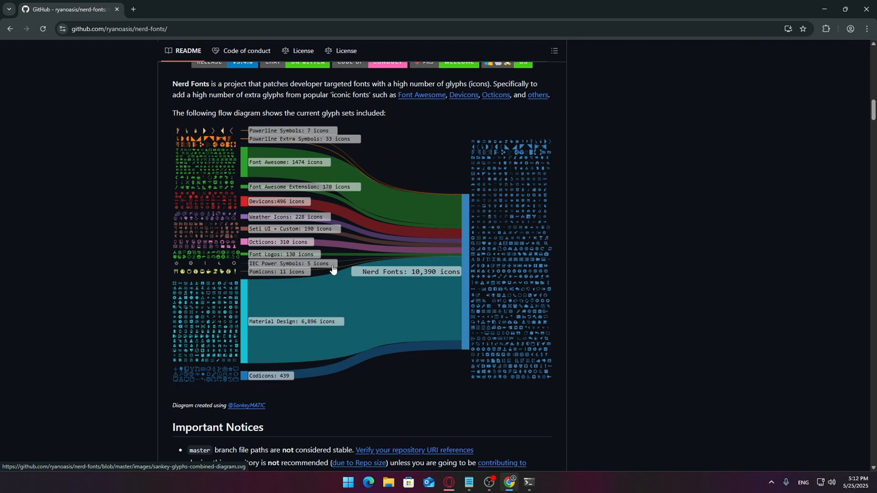
scroll("down", 3)
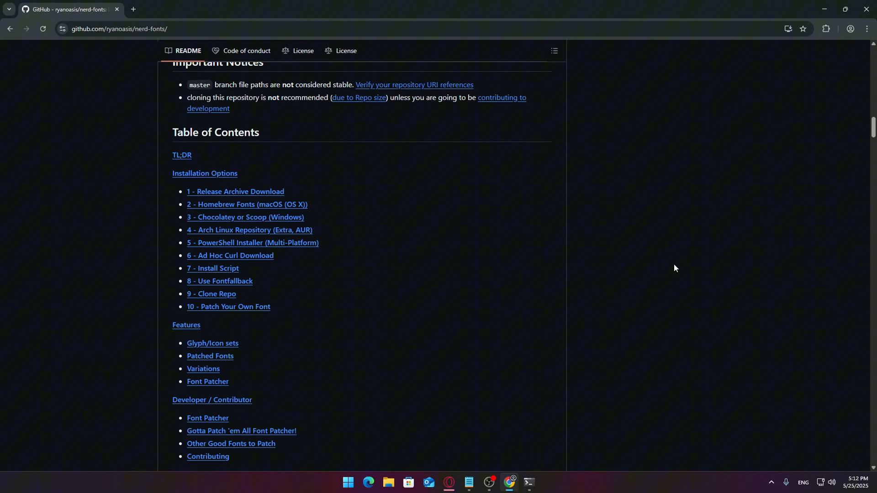
scroll("down", 3)
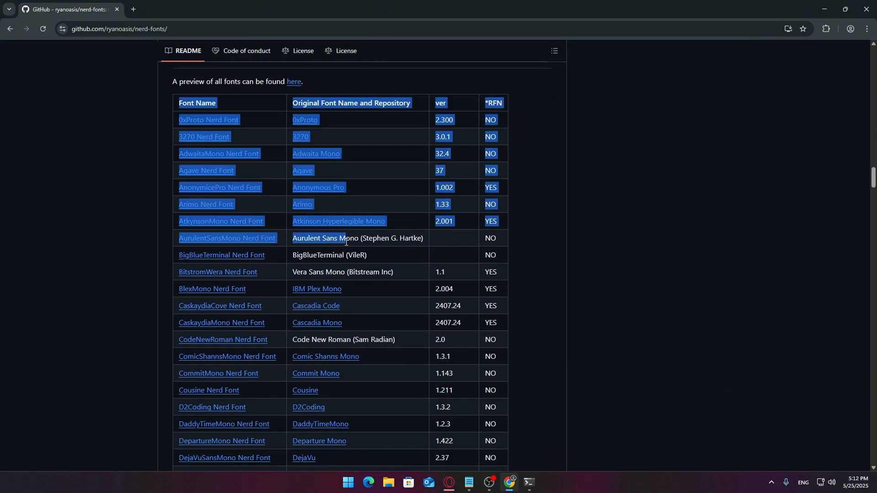
scroll("up", 3)
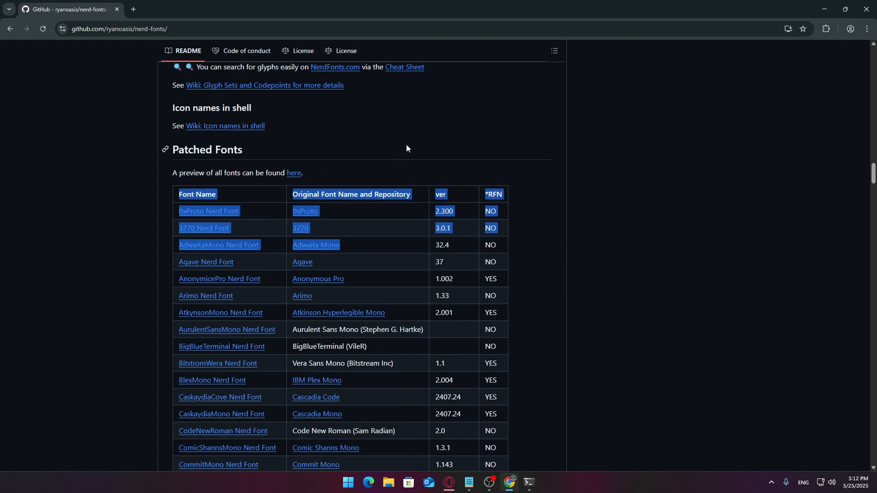
scroll("down", 3)
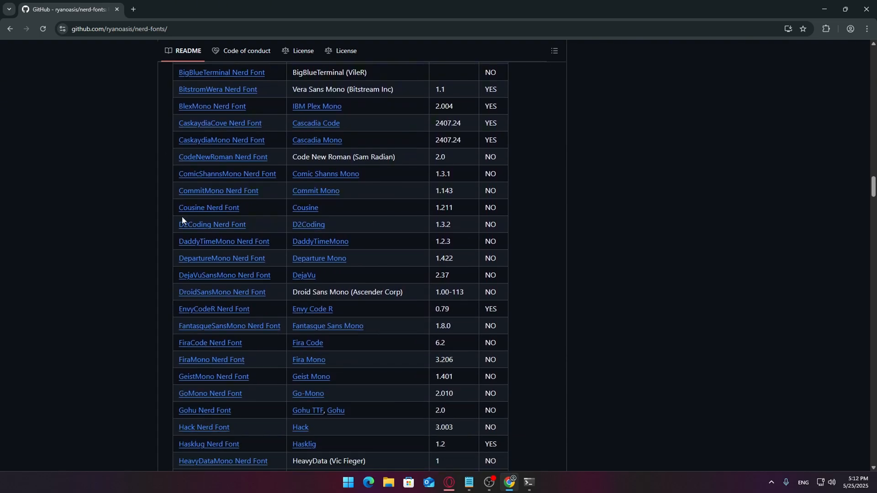
scroll("down", 3)
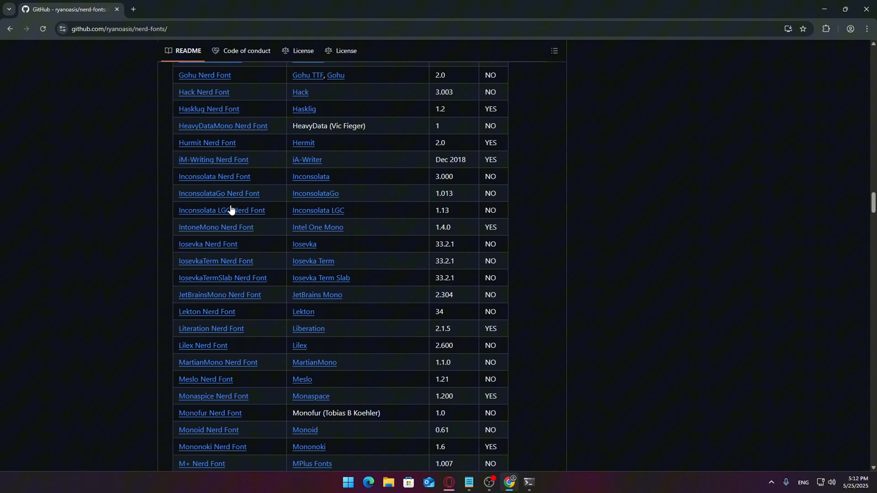
scroll("up", 3)
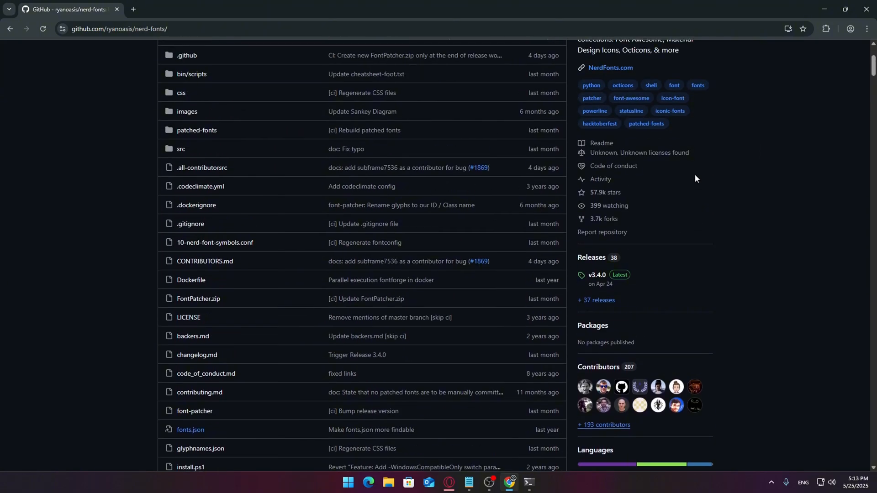
Step: Go to the v3.4.0 release page and scroll down to its font Assets
left_click(597, 275)
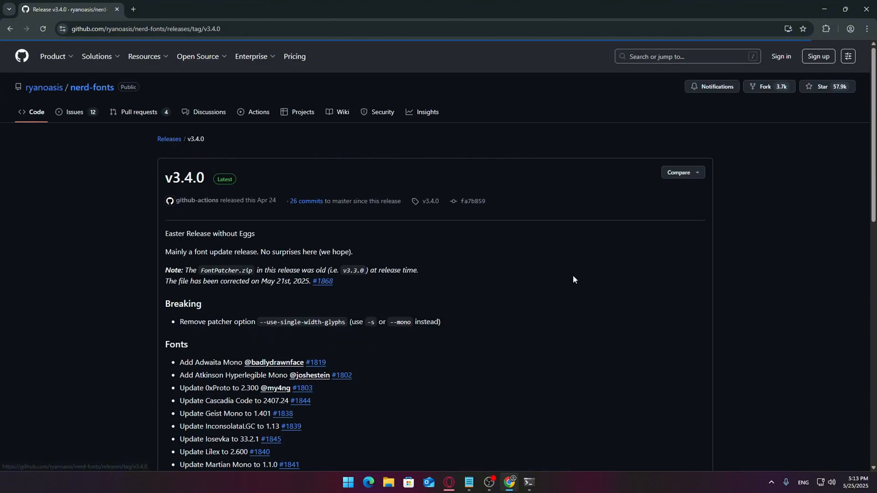
scroll("down", 3)
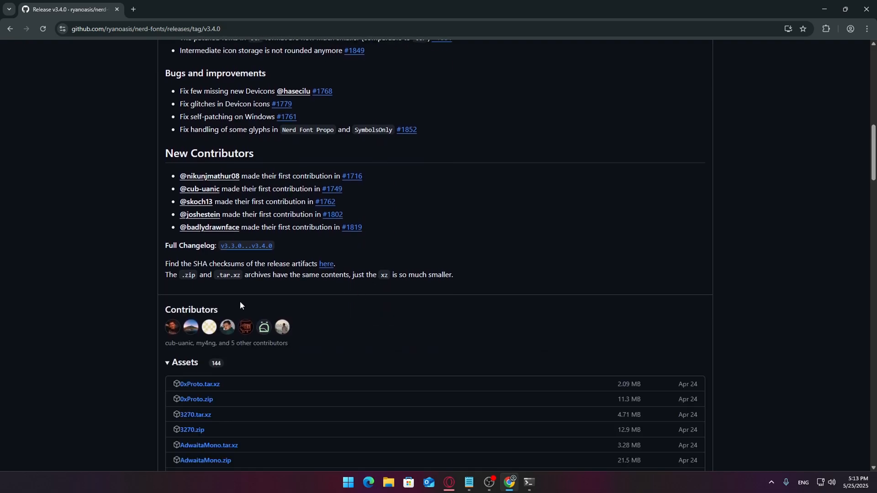
scroll("down", 3)
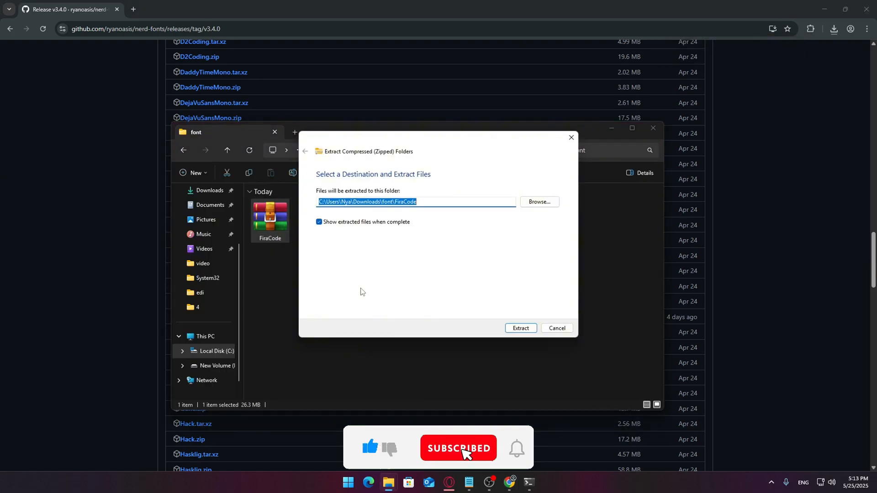
Step: Extract the FiraCode zip, install all its font files and dismiss the LICENSE and README.md warnings
left_click(520, 328)
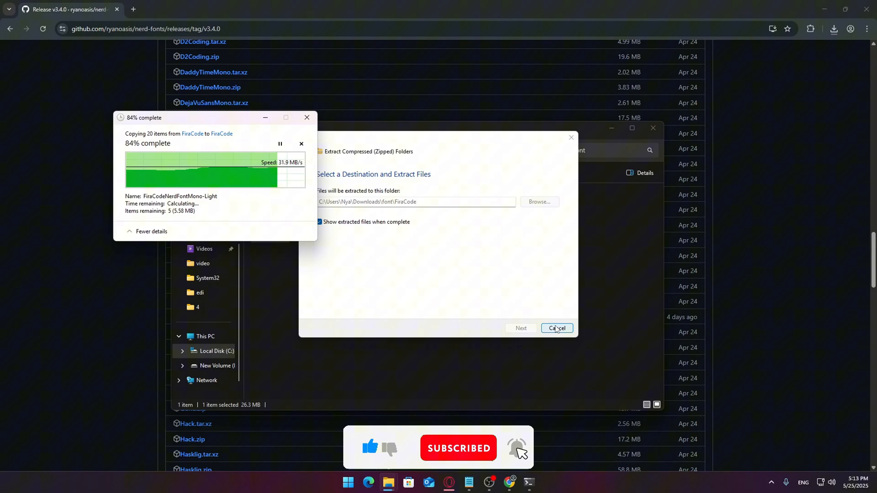
left_click(556, 328)
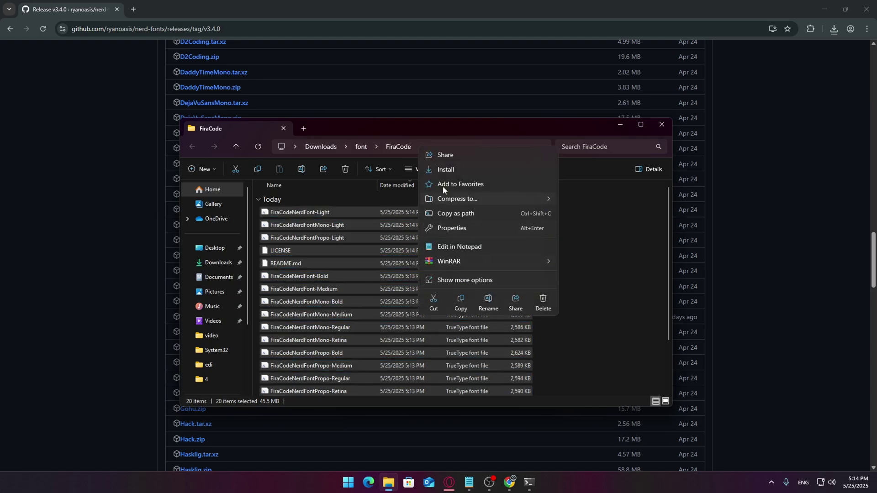
left_click(445, 170)
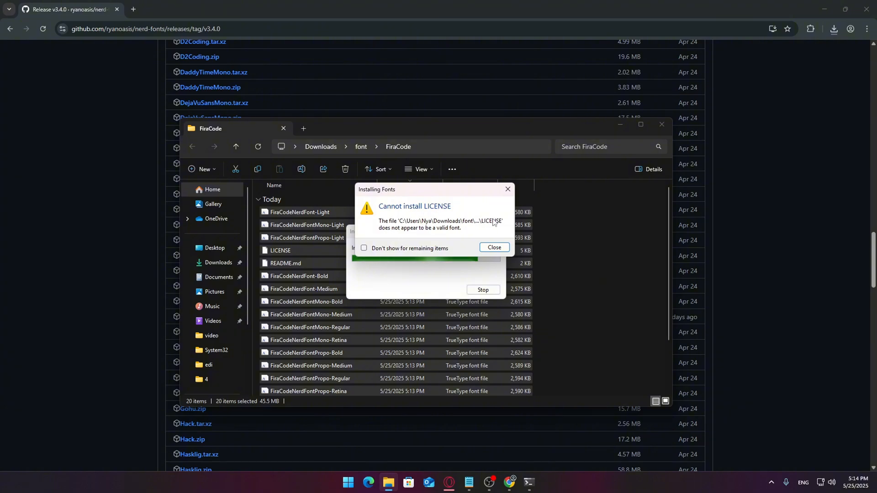
left_click(494, 248)
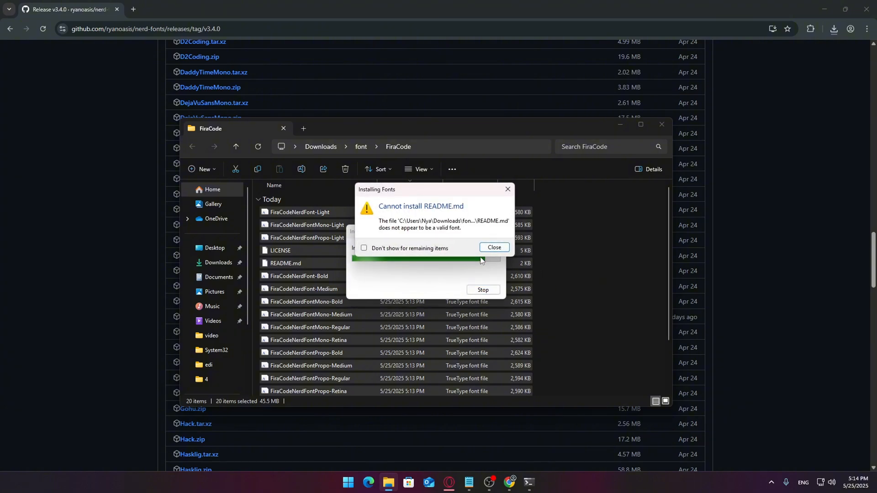
left_click(493, 249)
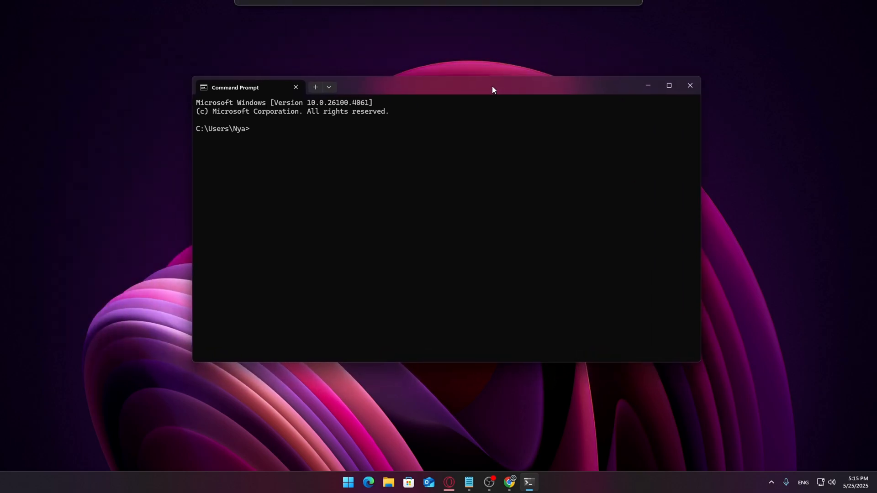
mouse_move(412, 198)
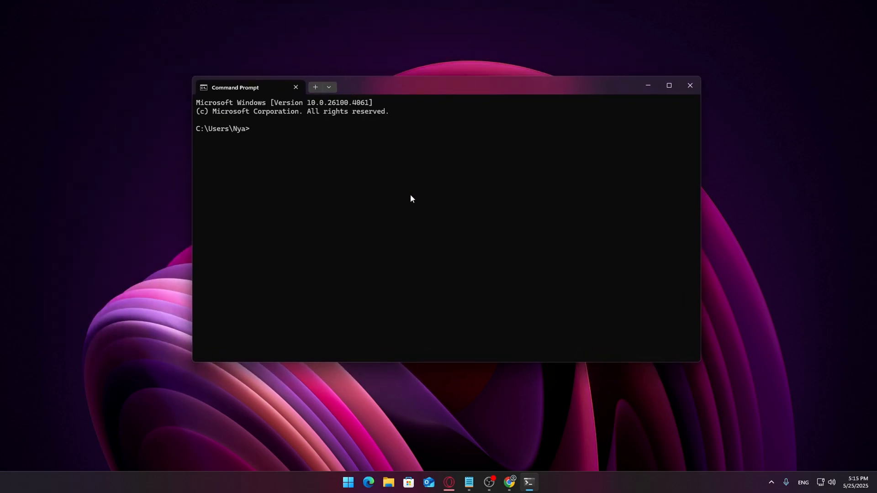
Step: Set the default Appearance font face for all profiles to FiraCode Nerd Font
left_click(330, 88)
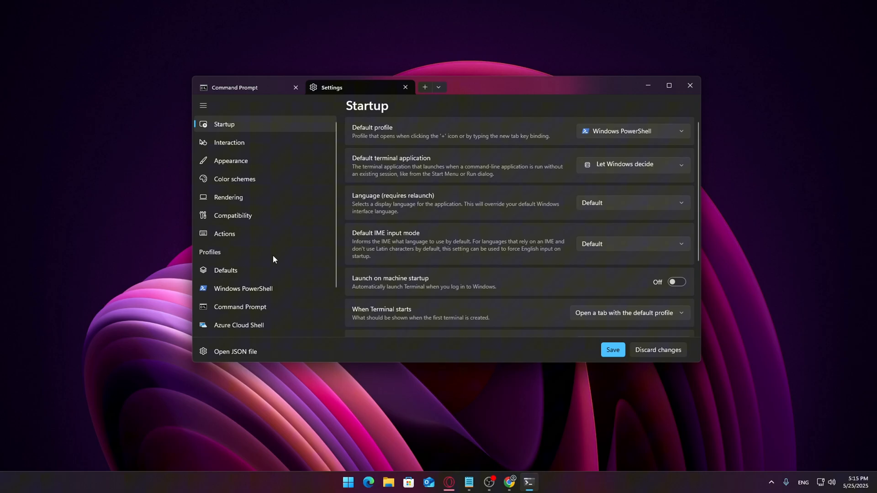
left_click(225, 271)
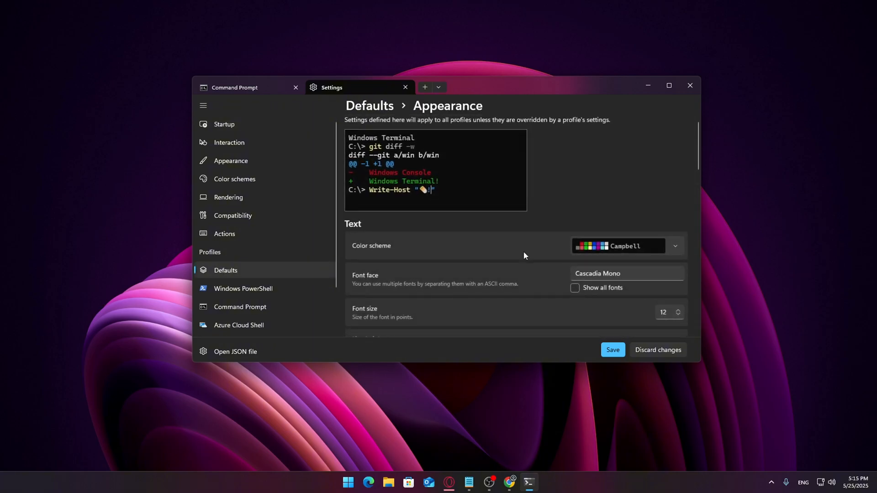
scroll("down", 3)
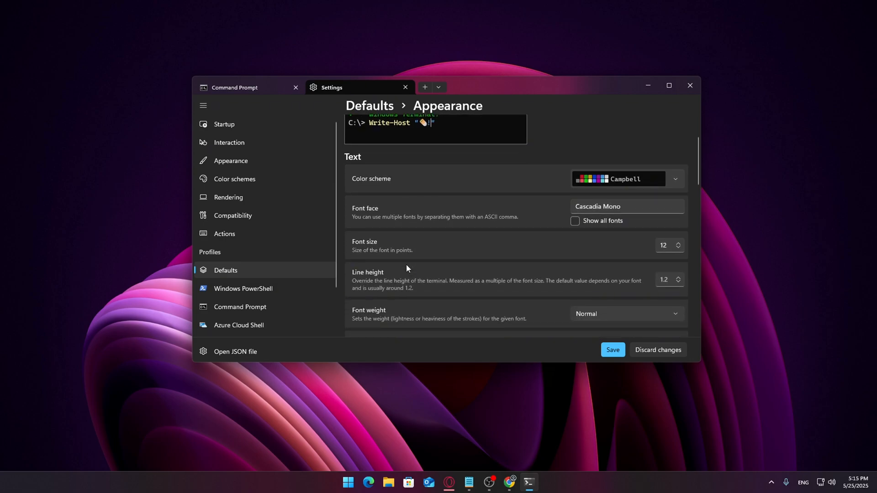
left_click(627, 206)
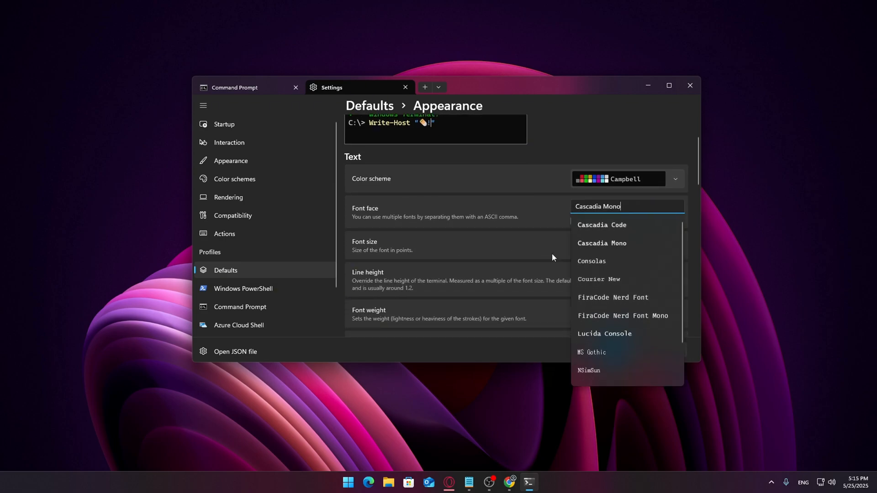
scroll("down", 3)
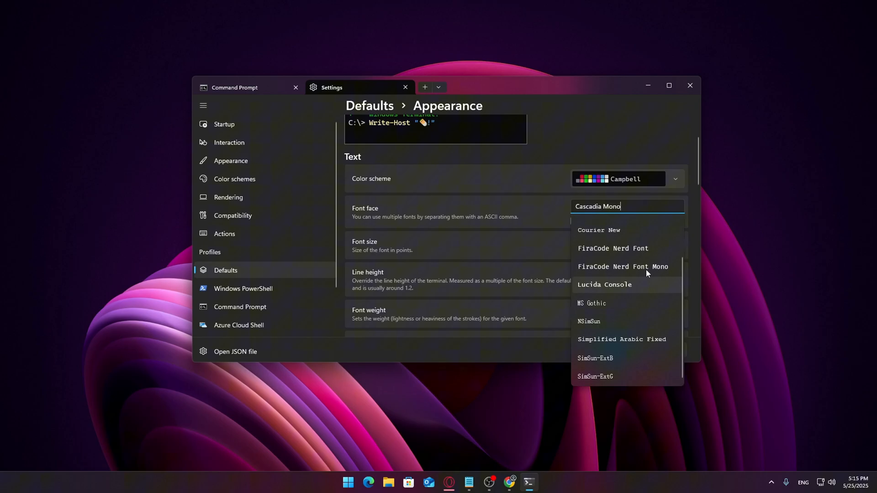
mouse_move(658, 271)
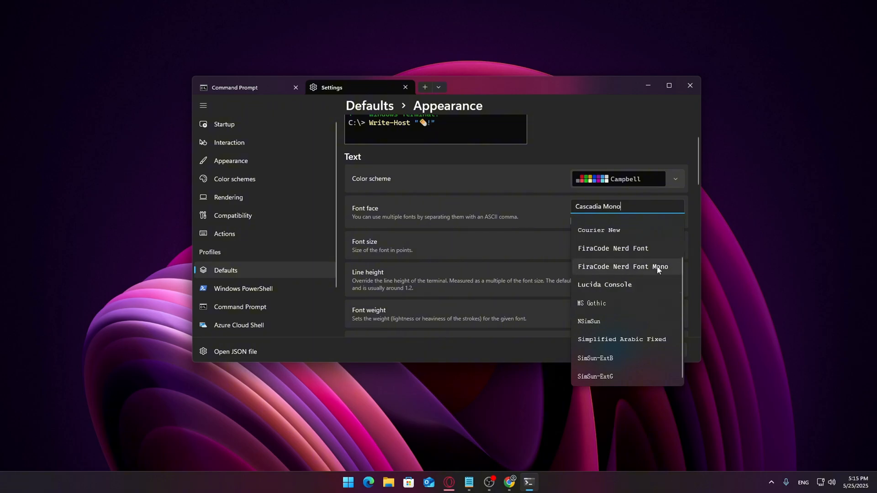
scroll("up", 3)
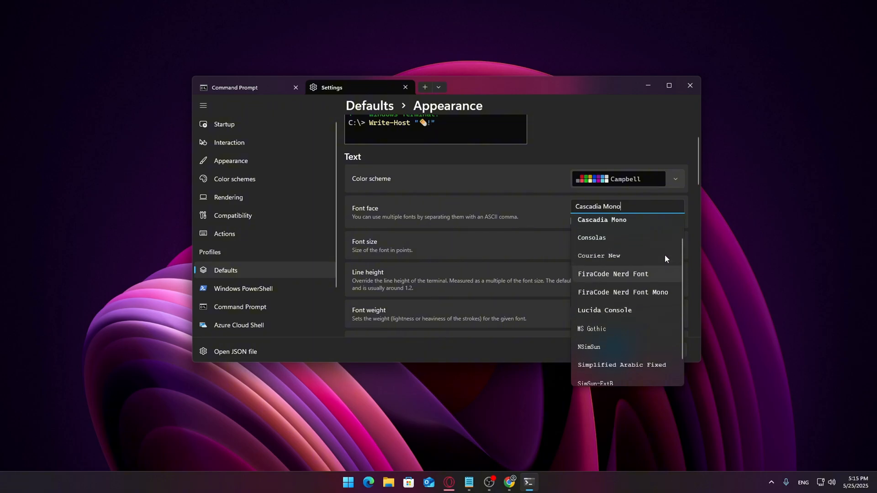
scroll("up", 3)
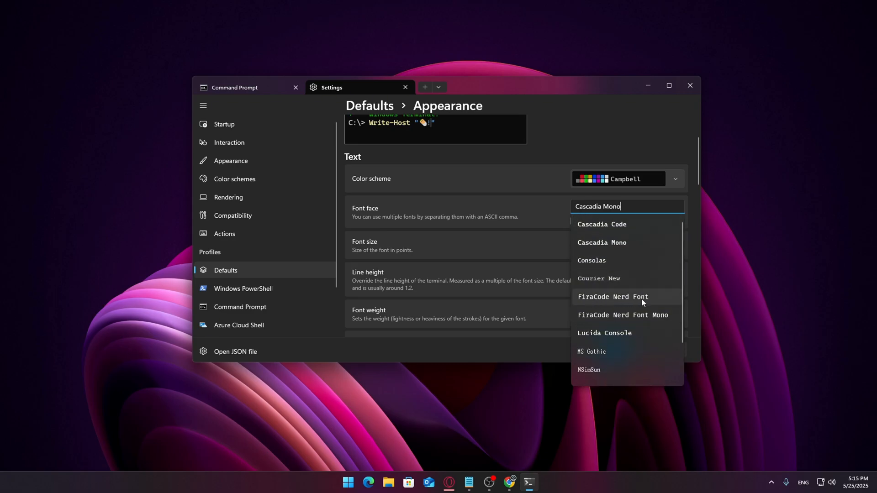
left_click(613, 296)
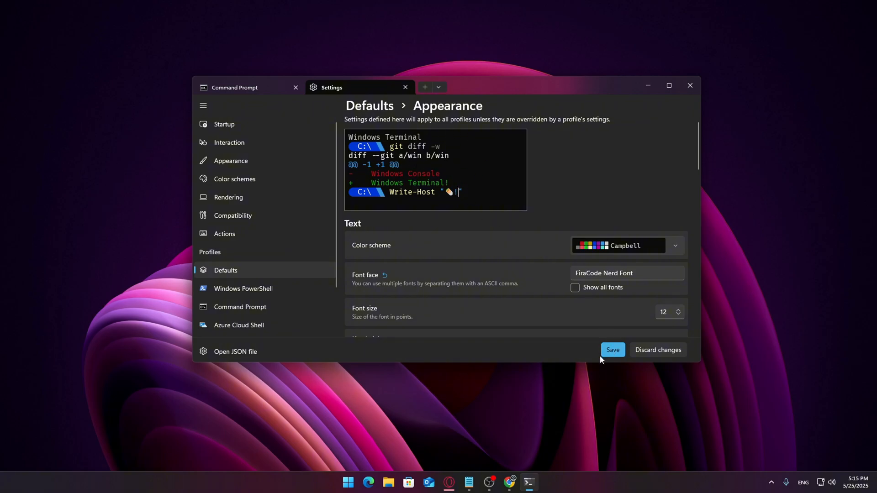
mouse_move(247, 95)
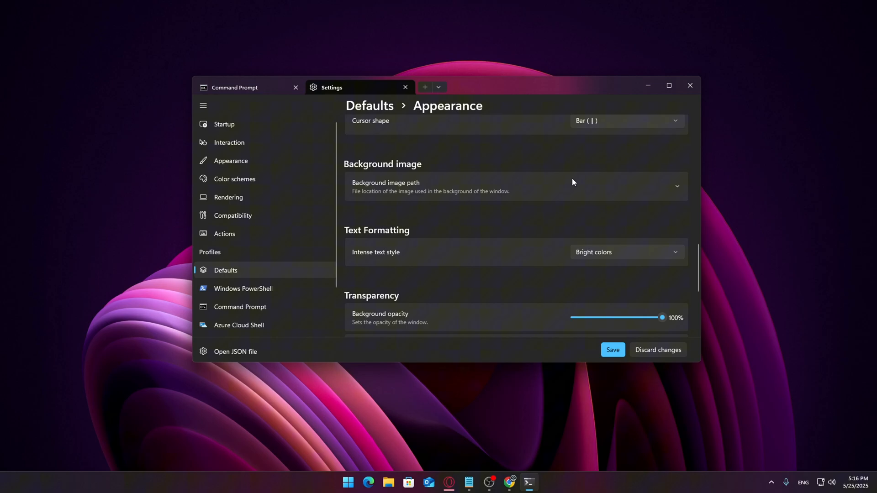
mouse_move(684, 190)
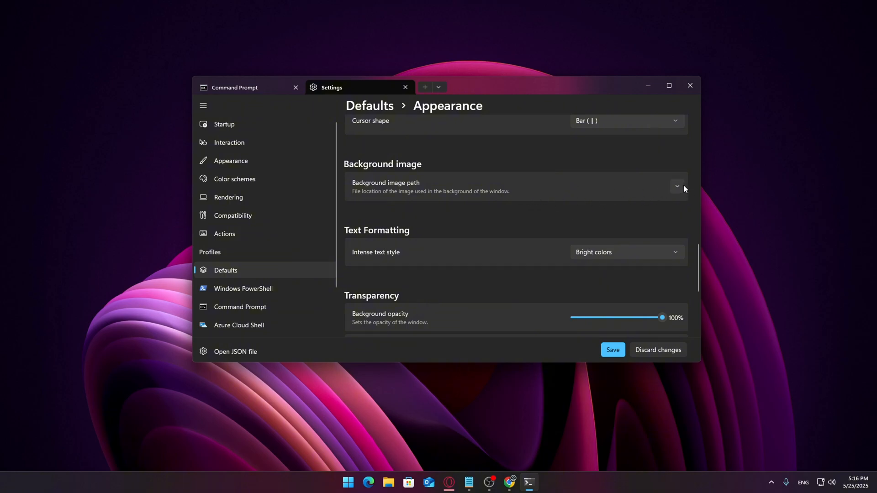
Step: Use the desktop wallpaper as background image at 40% opacity with 50% window opacity
left_click(676, 187)
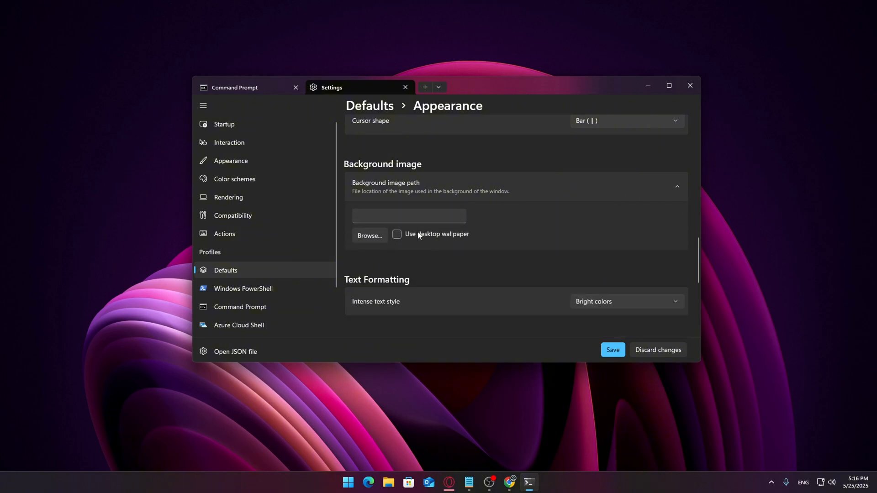
left_click(398, 233)
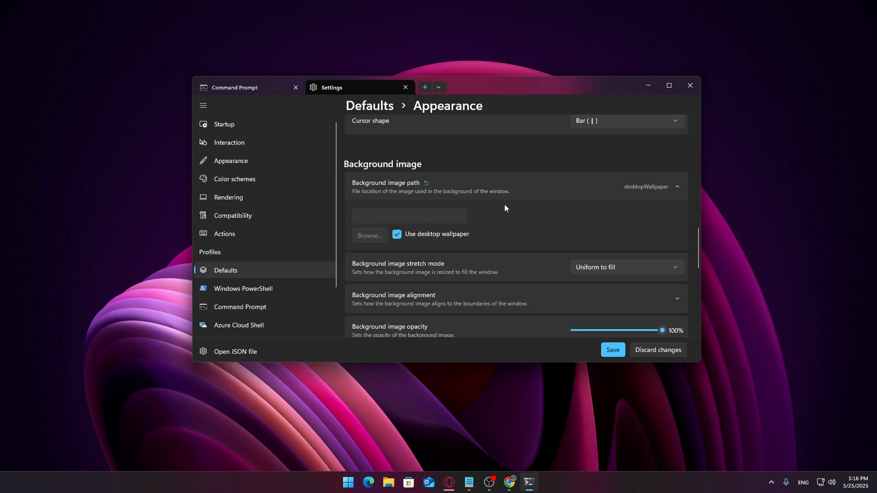
scroll("down", 3)
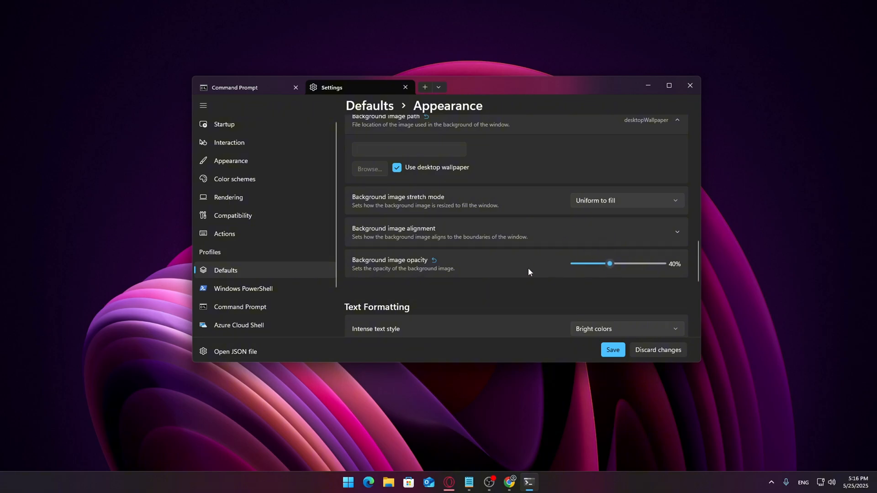
scroll("down", 3)
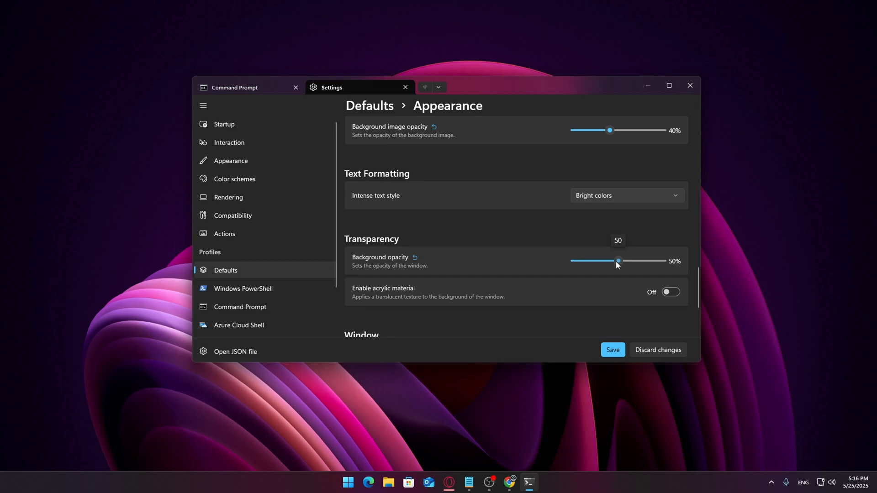
scroll("down", 3)
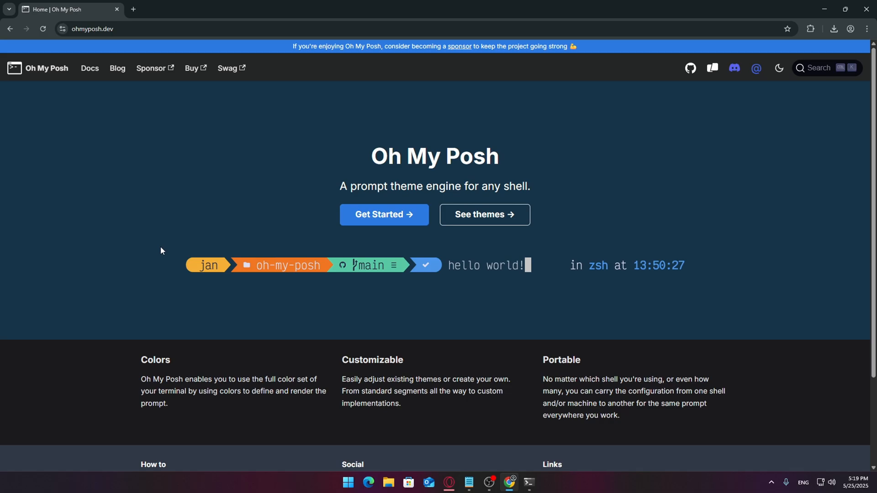
mouse_move(488, 200)
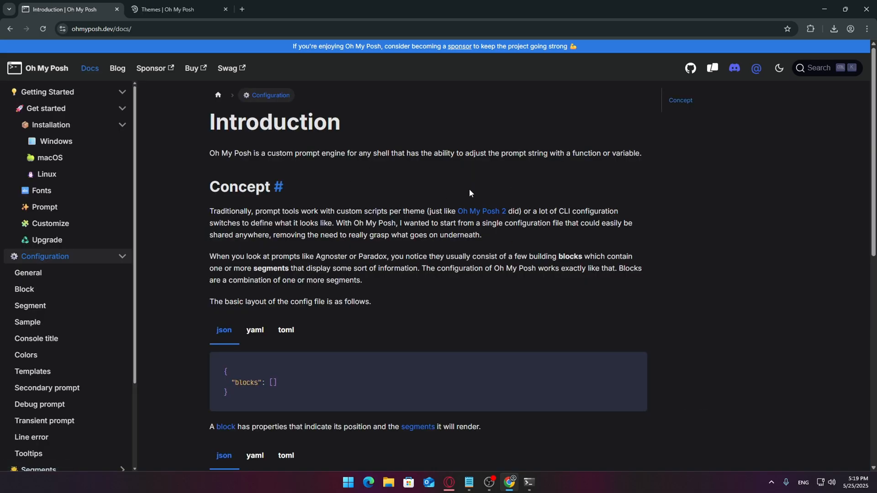
Step: Skim the docs Introduction and go to the Installation section
scroll("down", 3)
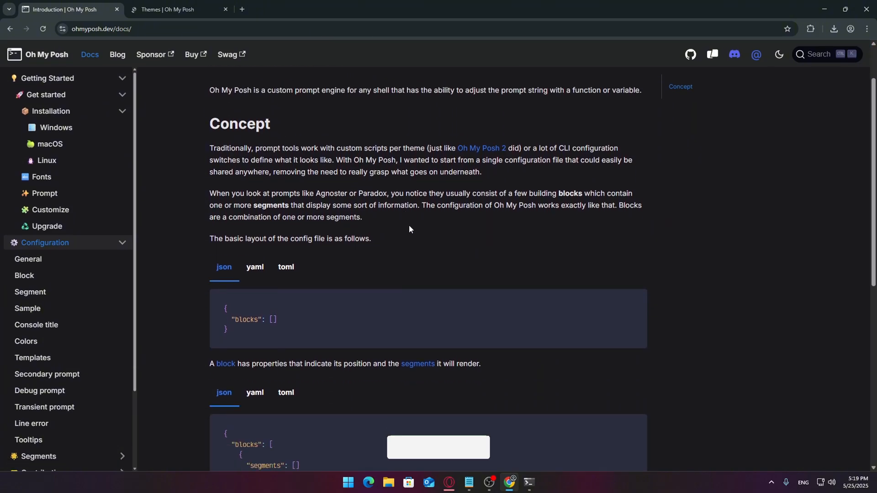
scroll("up", 3)
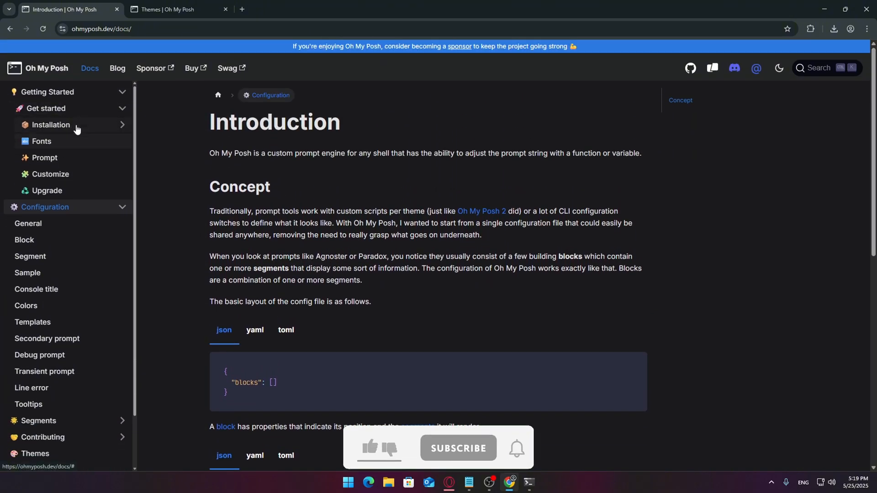
left_click(527, 486)
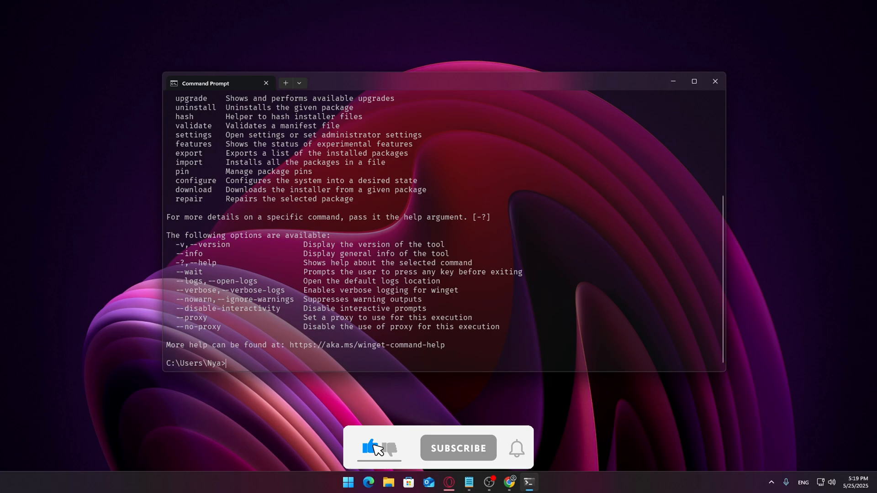
Step: Install Oh My Posh with winget install JanDeDobbeleer.OhMyPosh -s winget
left_click(458, 448)
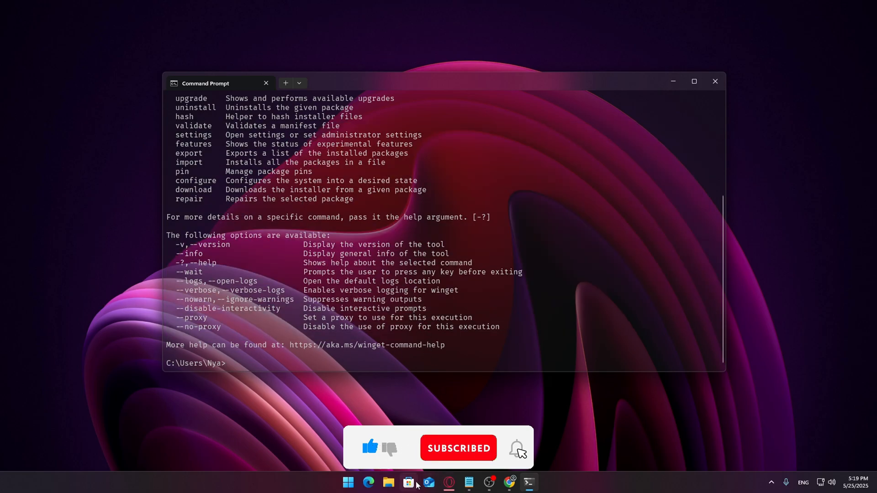
left_click(408, 485)
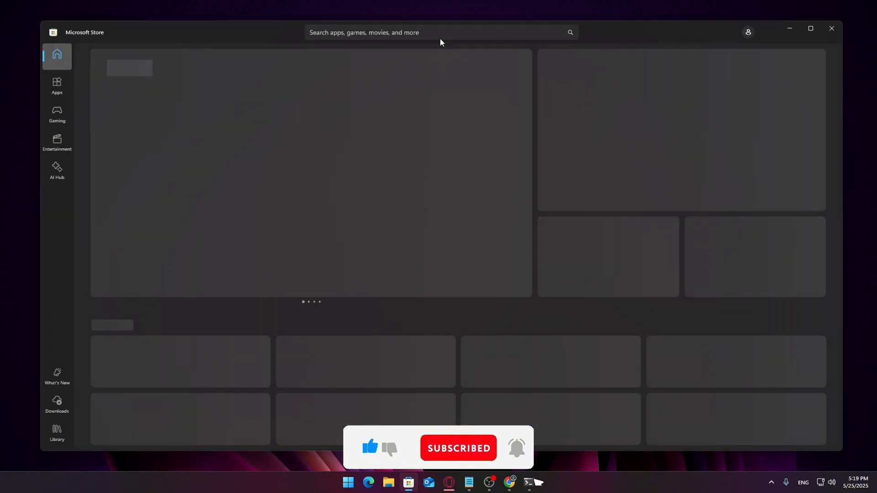
type("w")
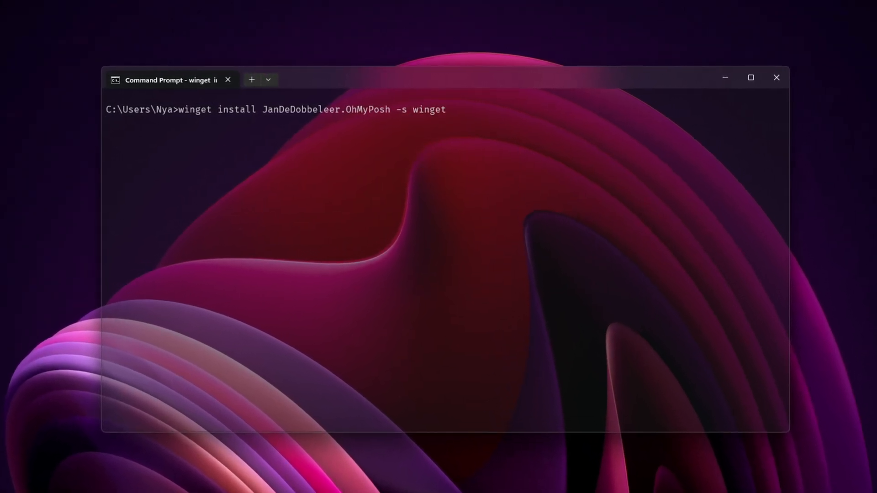
key("Return")
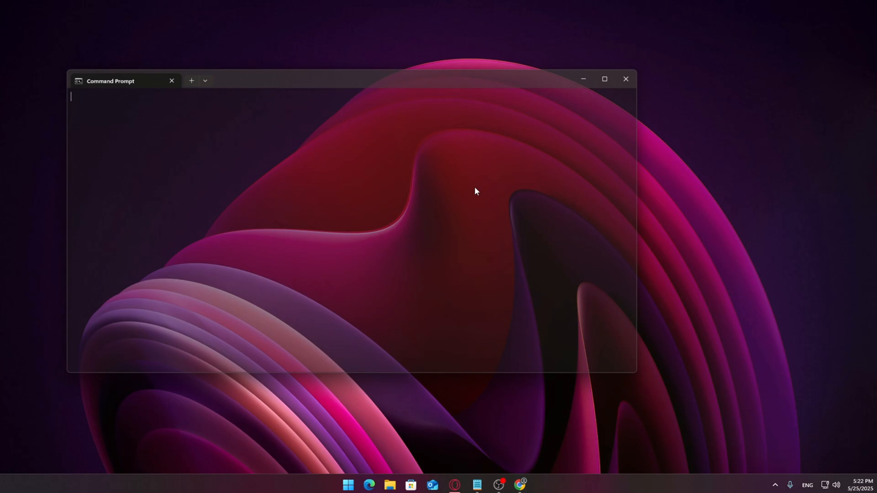
Step: Run oh-my-posh to verify, then init pwsh with the paradox.omp.json theme
type("oh-my-posh")
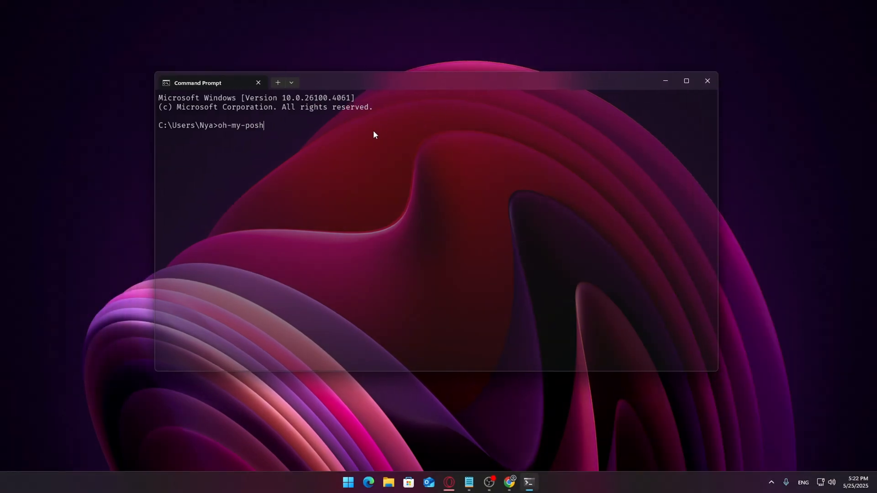
key("Return")
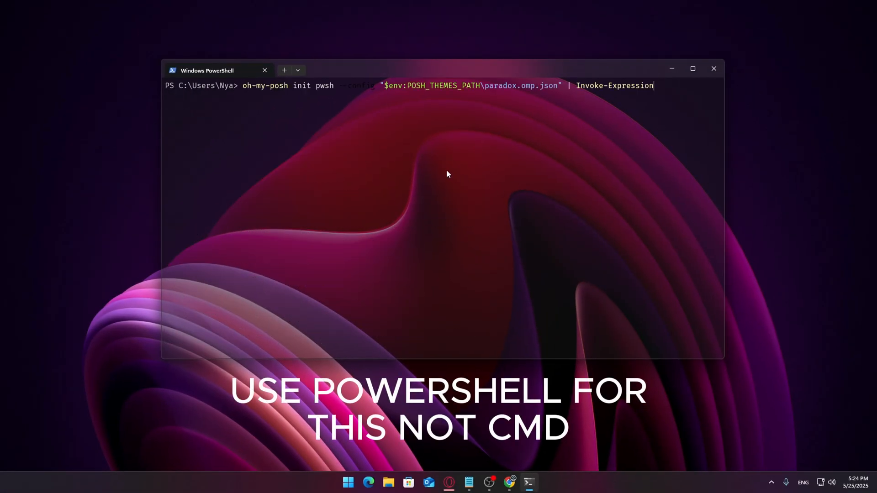
key("Return")
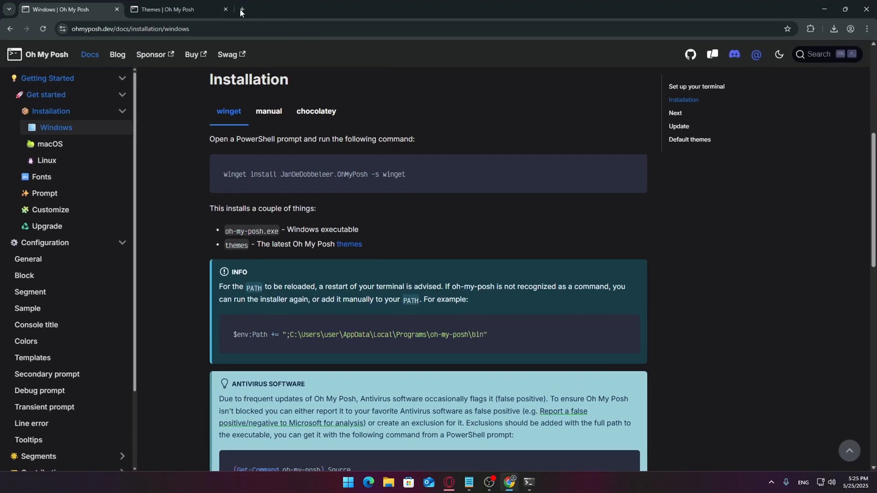
Step: Scroll the Themes gallery to atomic and view its .omp.json configuration file
left_click(168, 10)
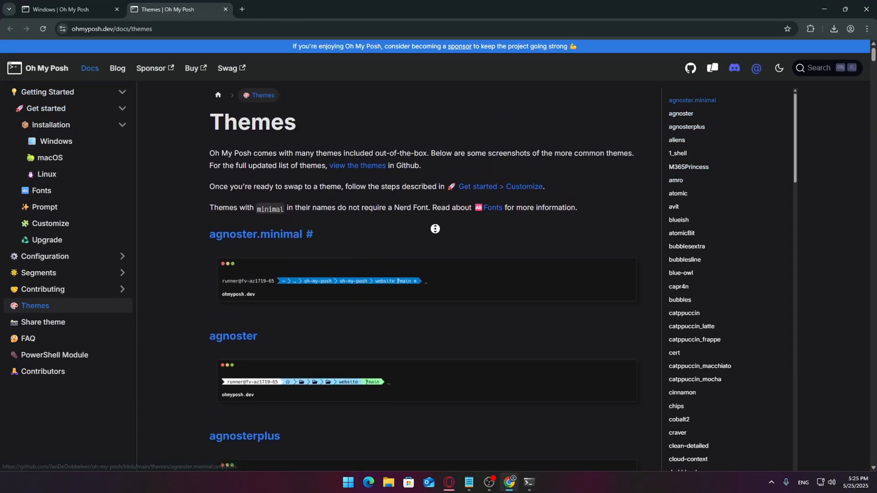
scroll("down", 3)
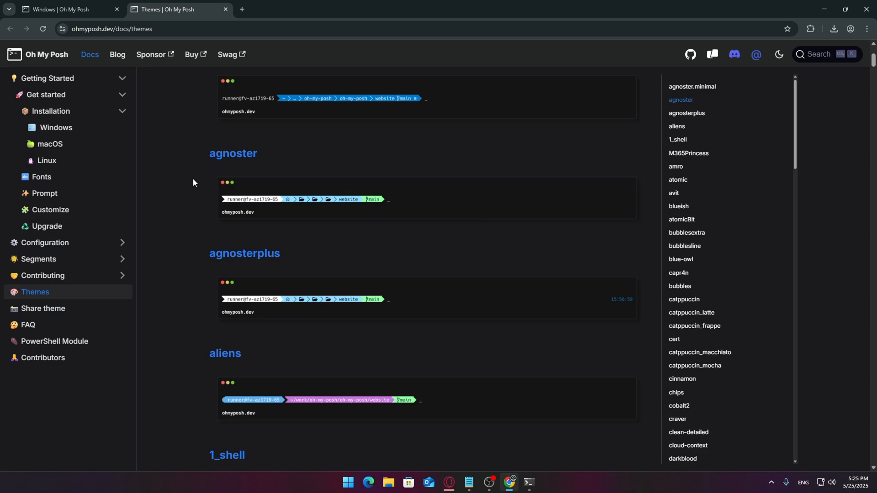
scroll("down", 3)
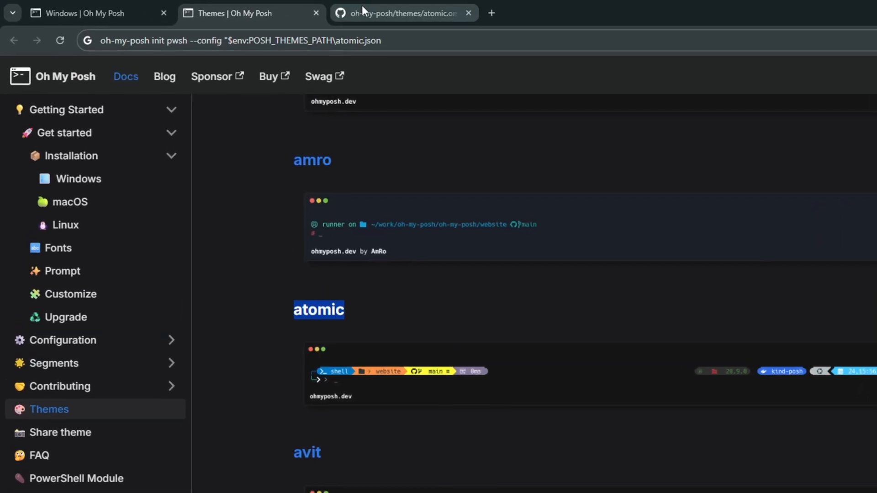
left_click(403, 12)
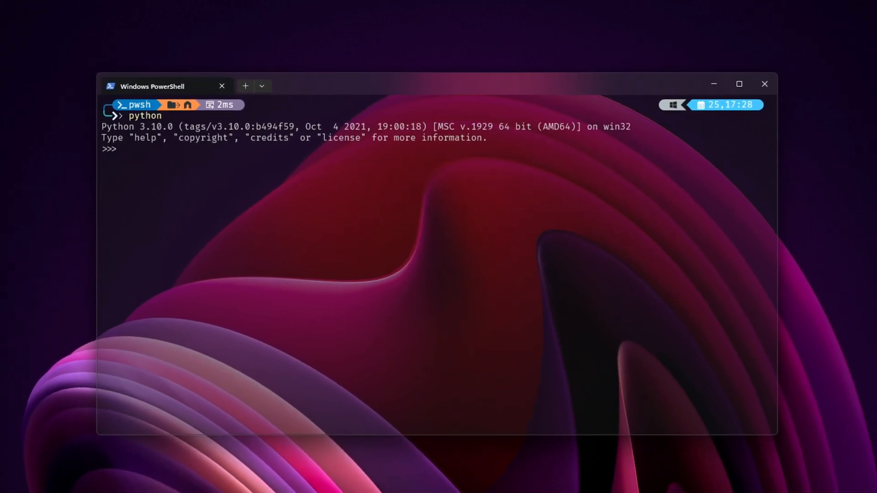
Step: Run exit() to leave Python and return to the atomic-styled PowerShell prompt
type("exit()")
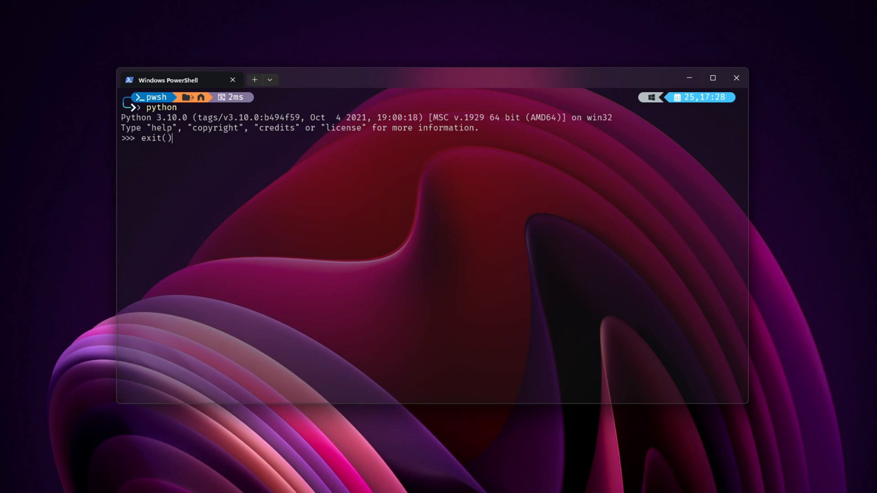
key("Return")
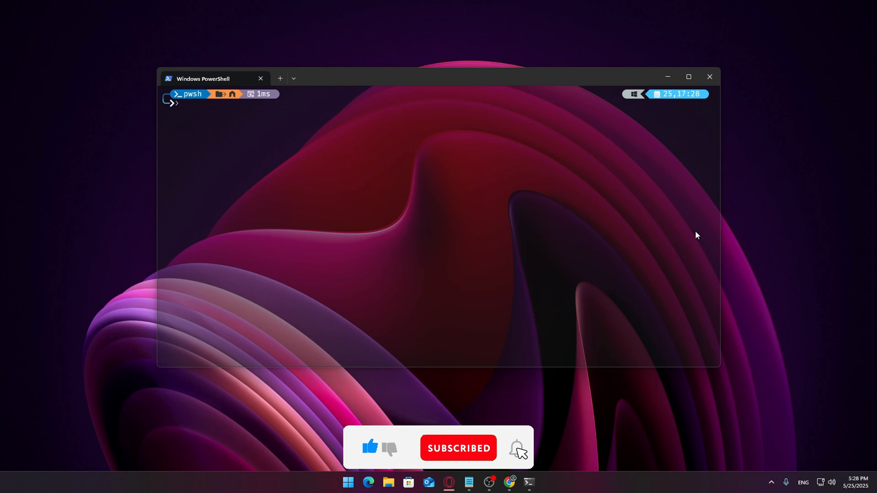
mouse_move(478, 258)
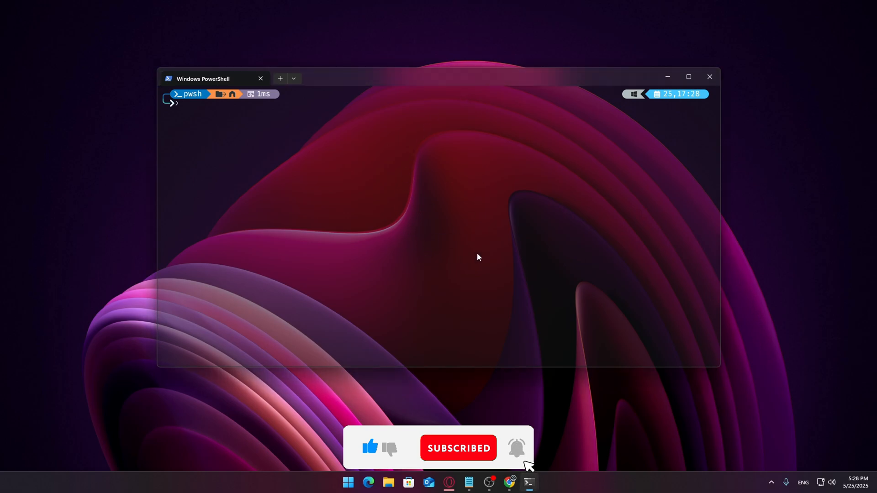
mouse_move(468, 256)
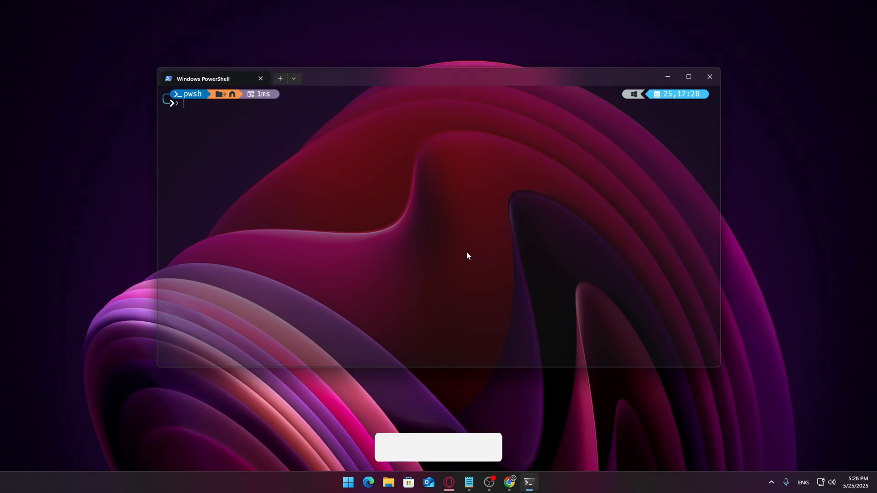